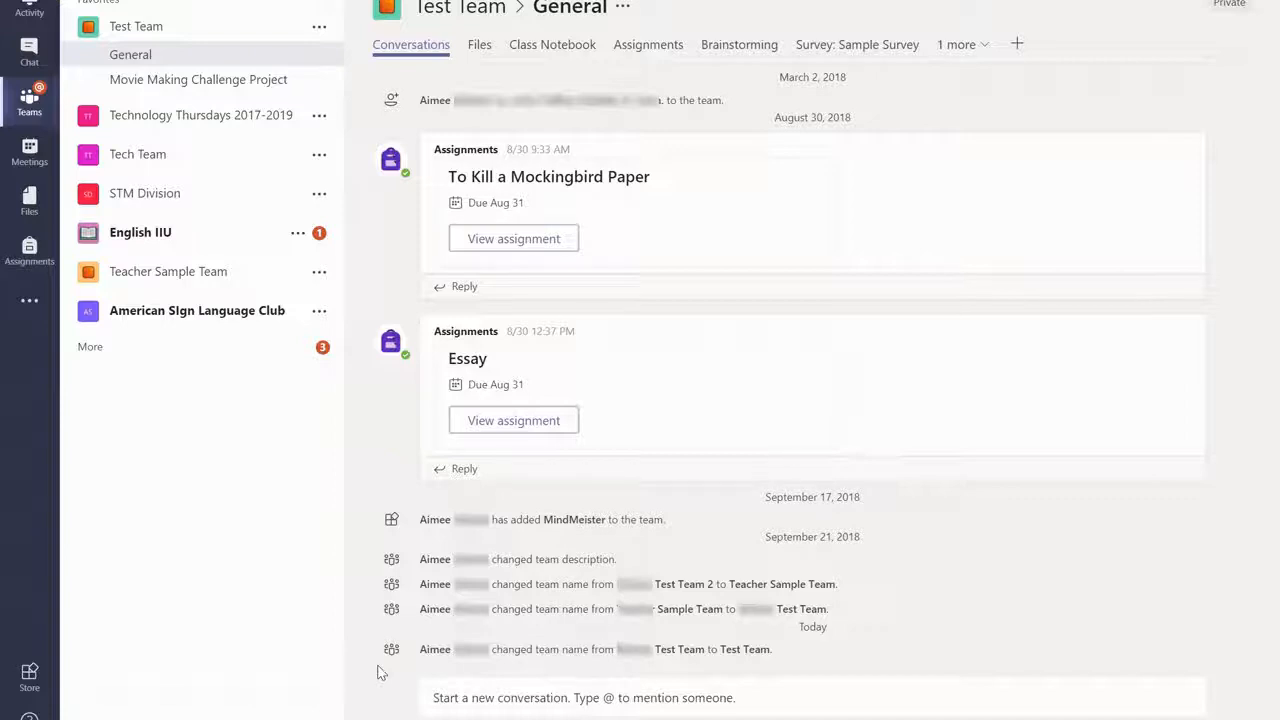
pyautogui.click(497, 697)
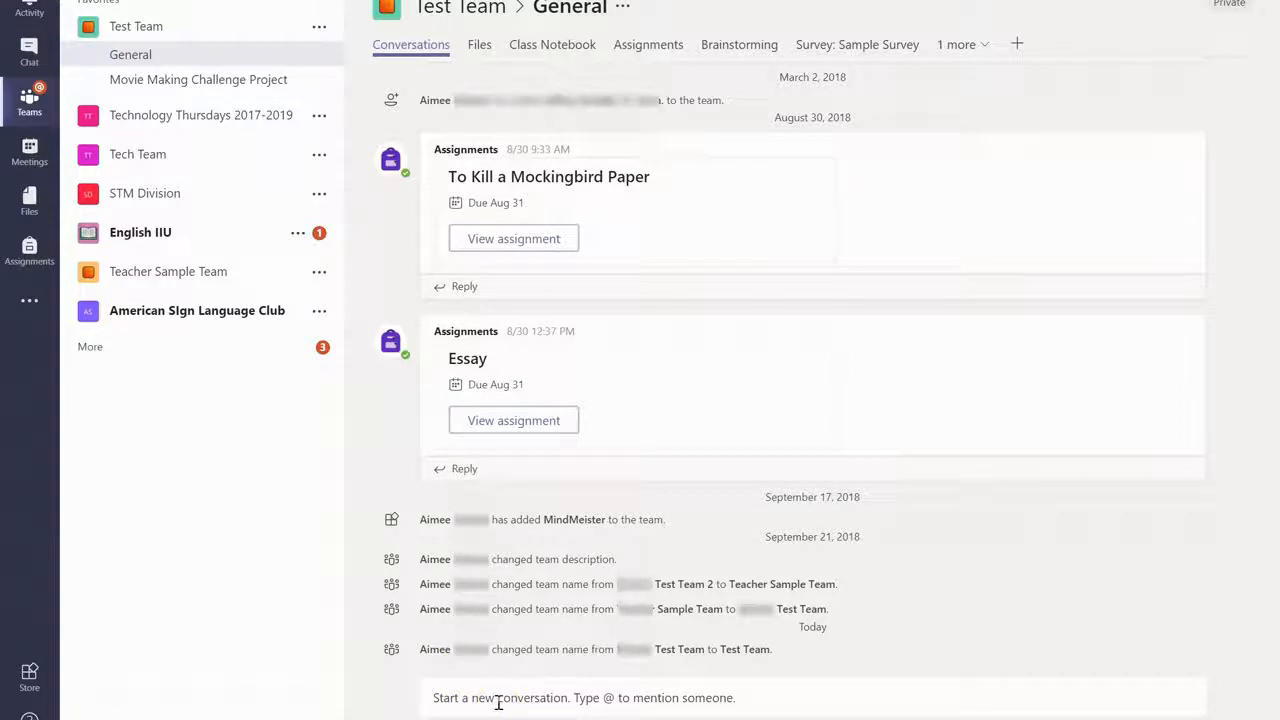
pyautogui.click(600, 697)
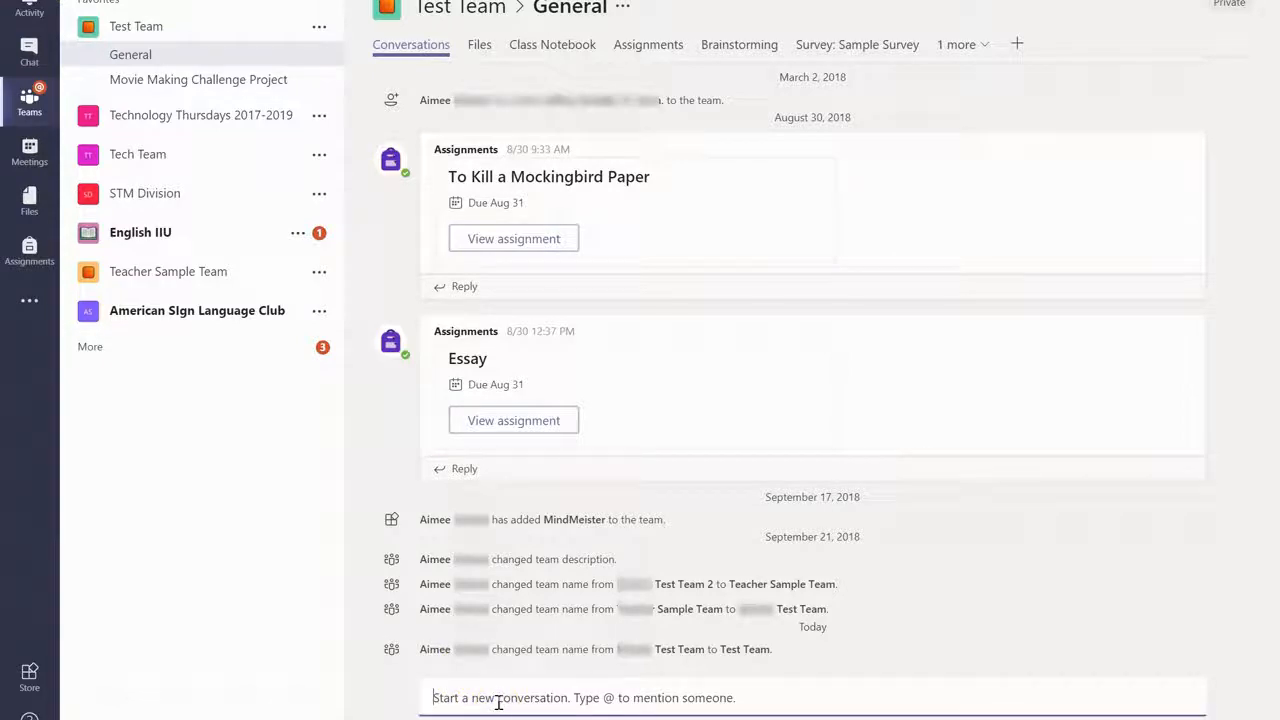
pyautogui.write('@')
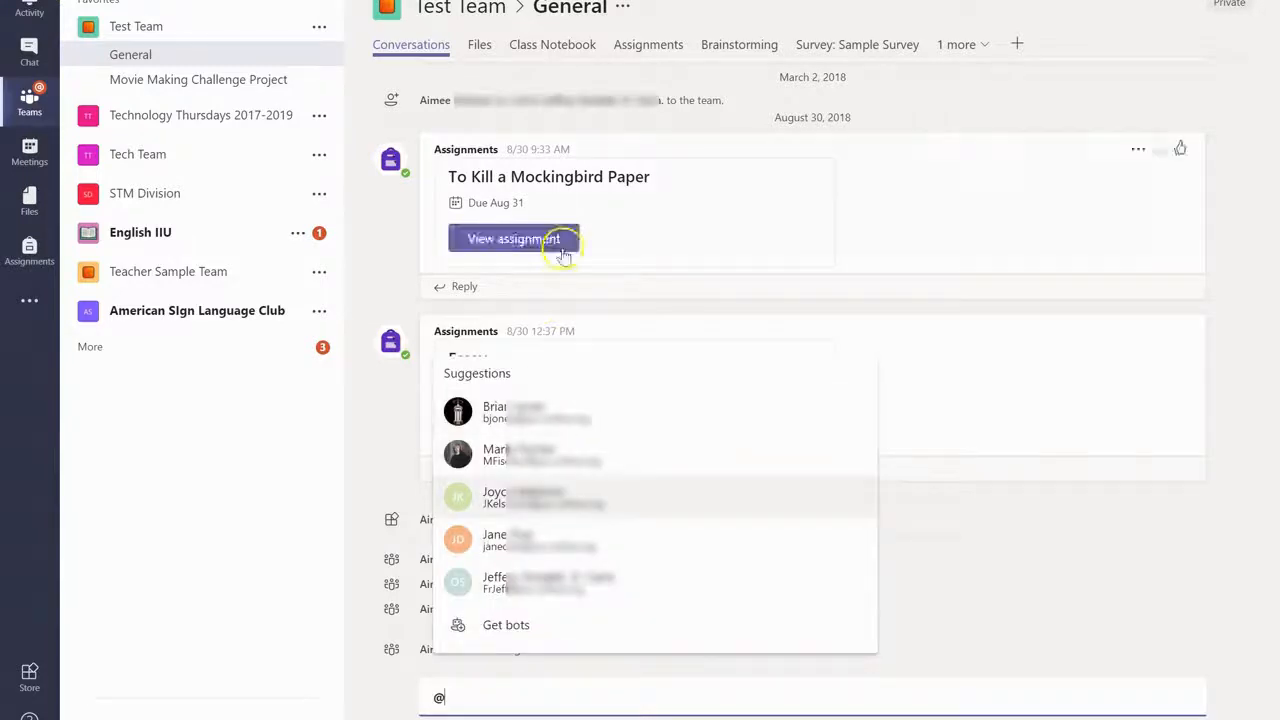
pyautogui.write('test')
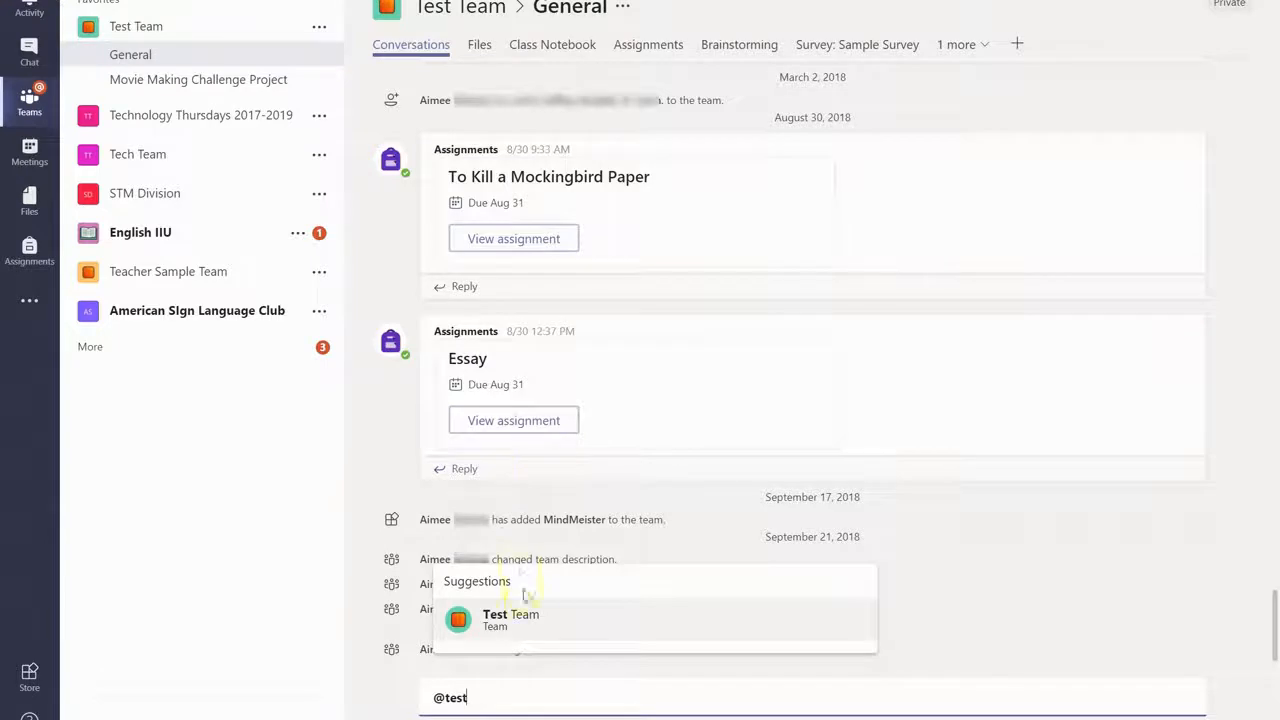
pyautogui.click(510, 619)
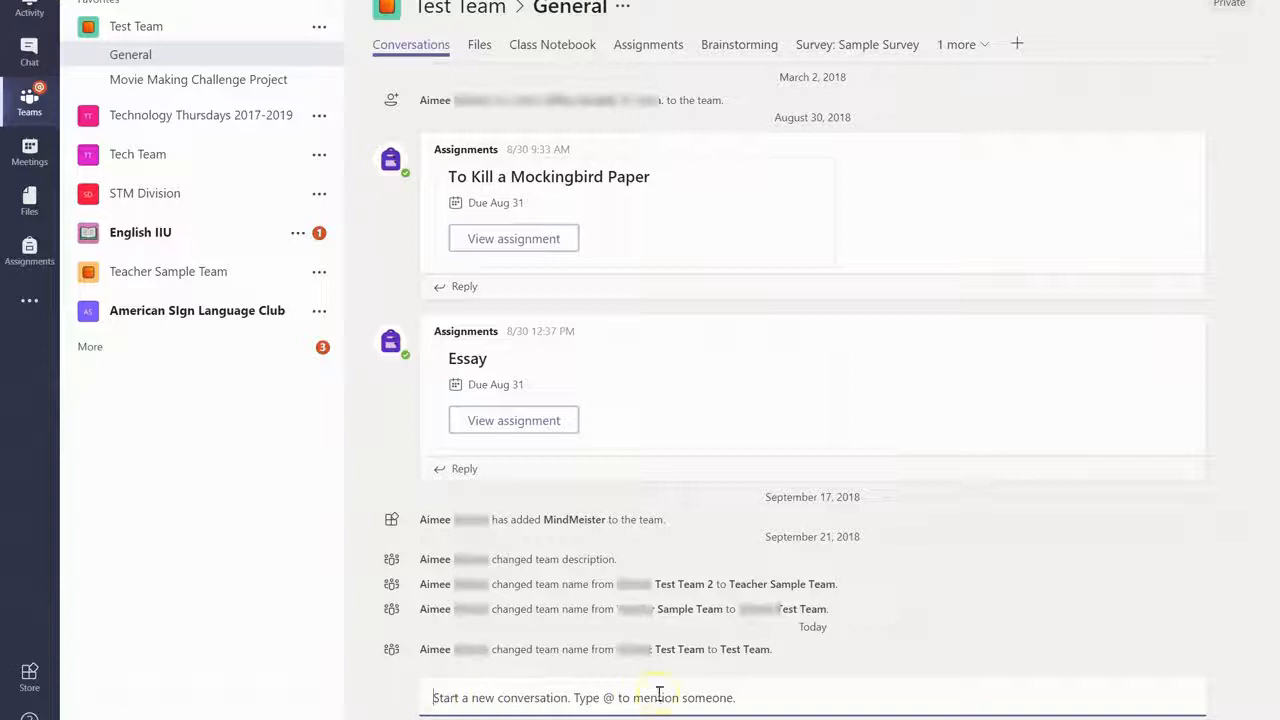
pyautogui.moveTo(875, 658)
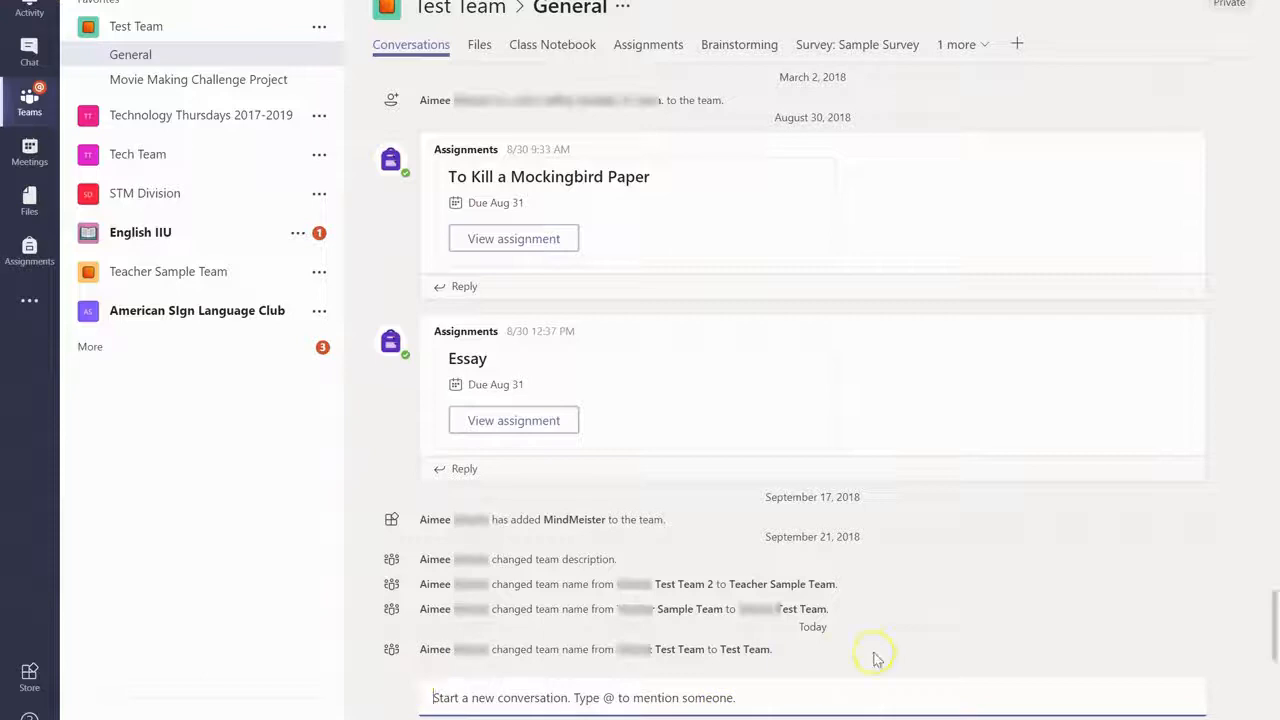
pyautogui.moveTo(876, 658)
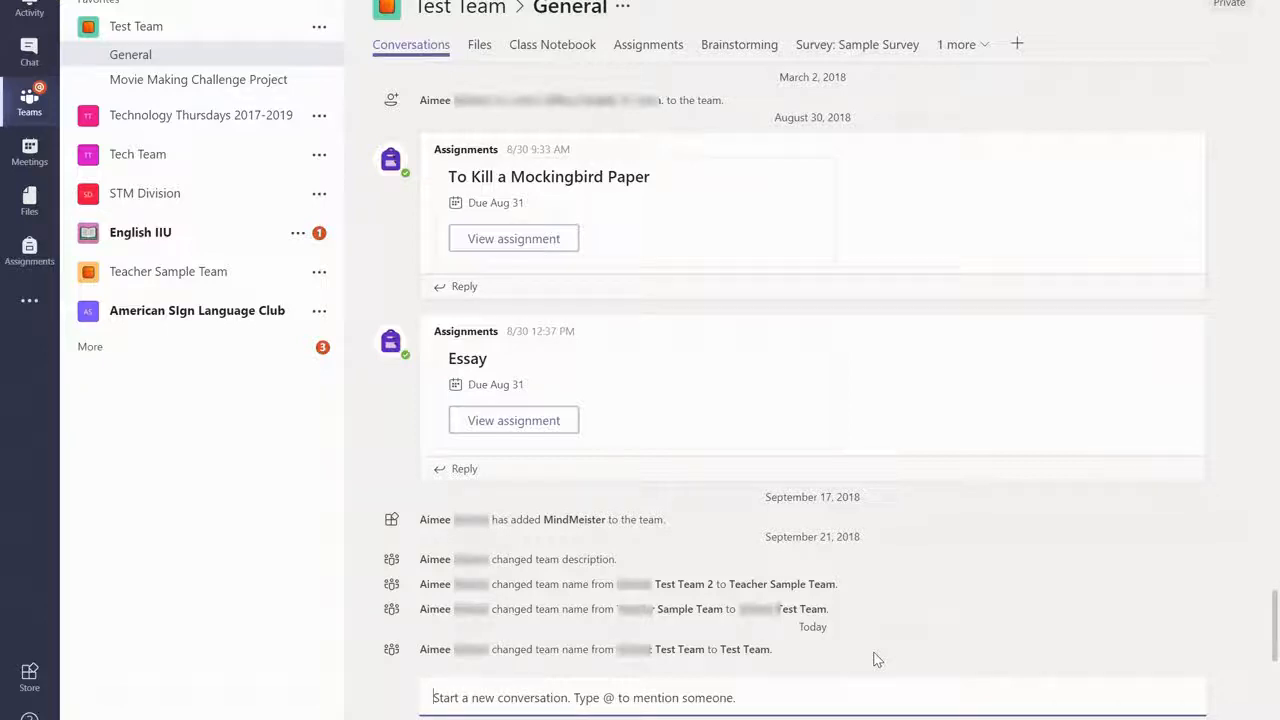
pyautogui.moveTo(697, 196)
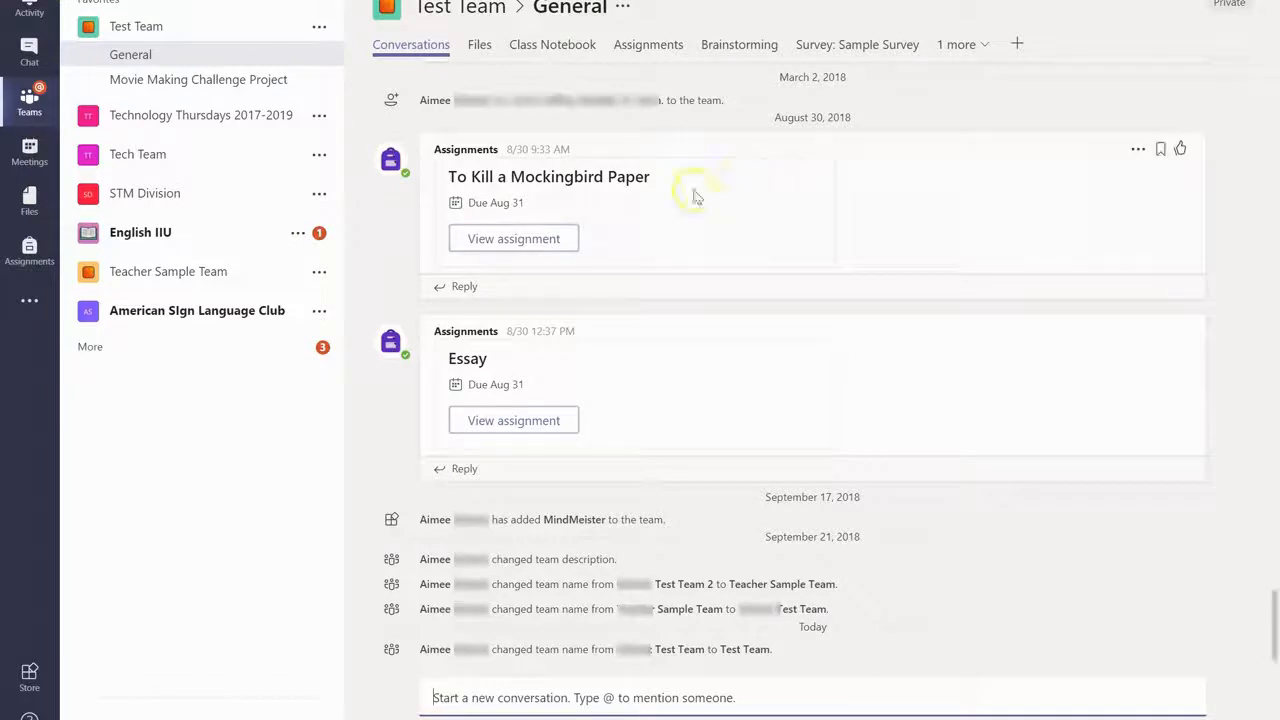
pyautogui.moveTo(1003, 583)
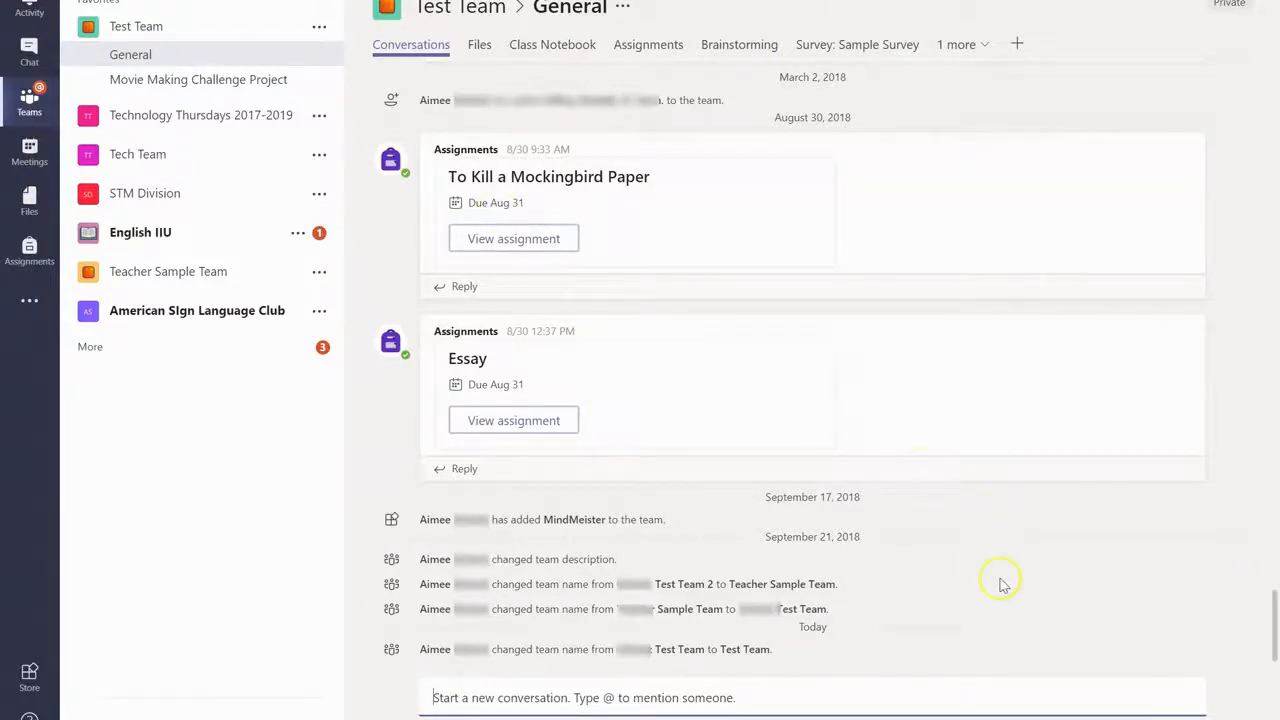
pyautogui.moveTo(1005, 588)
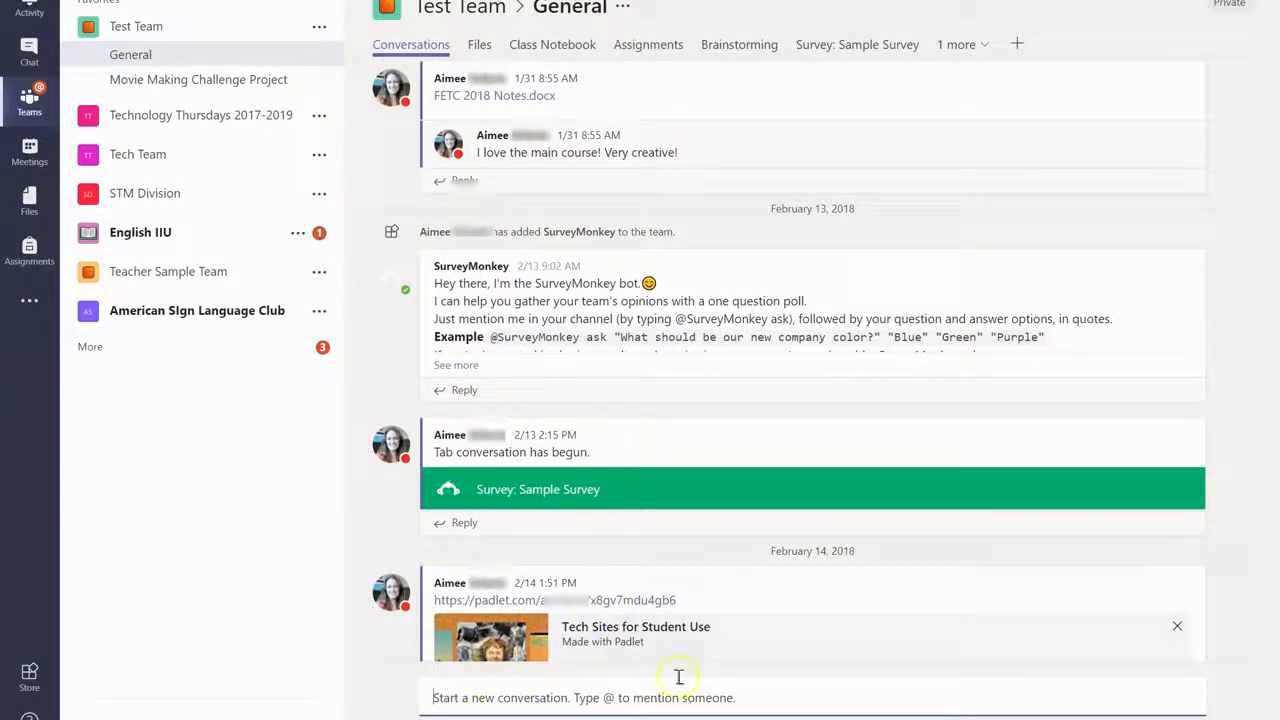
pyautogui.moveTo(528, 418)
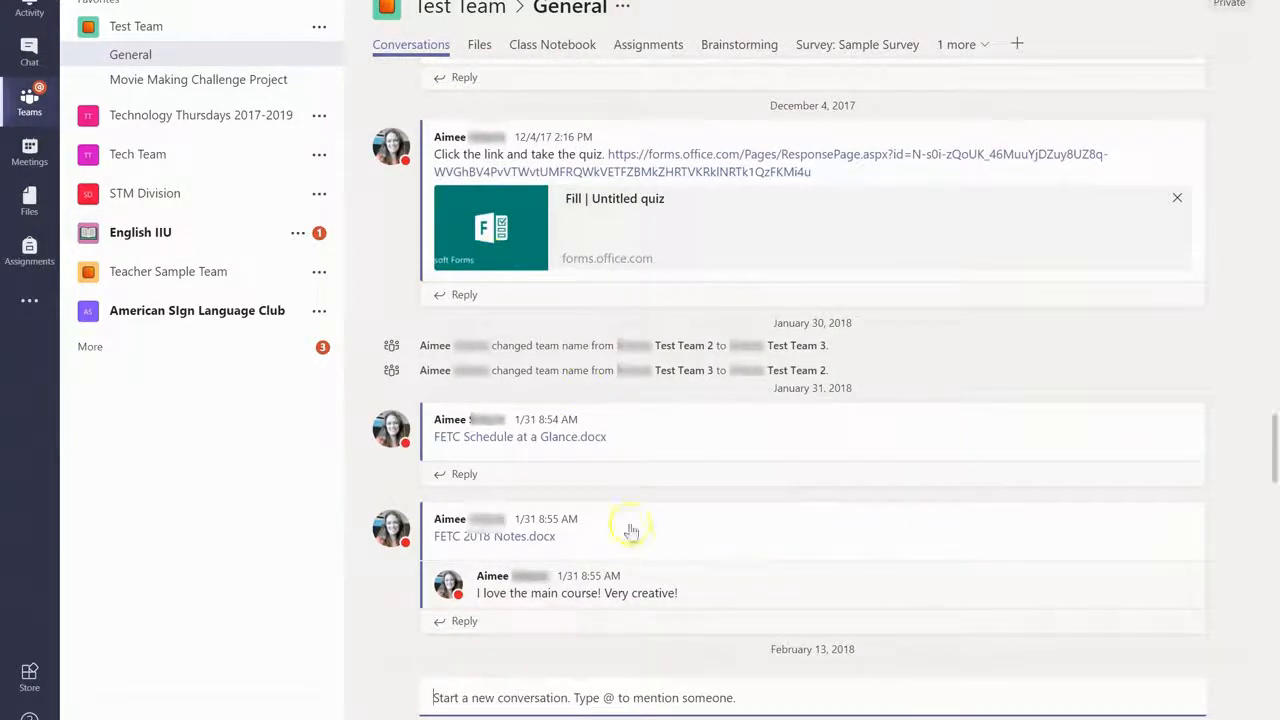
pyautogui.moveTo(832, 633)
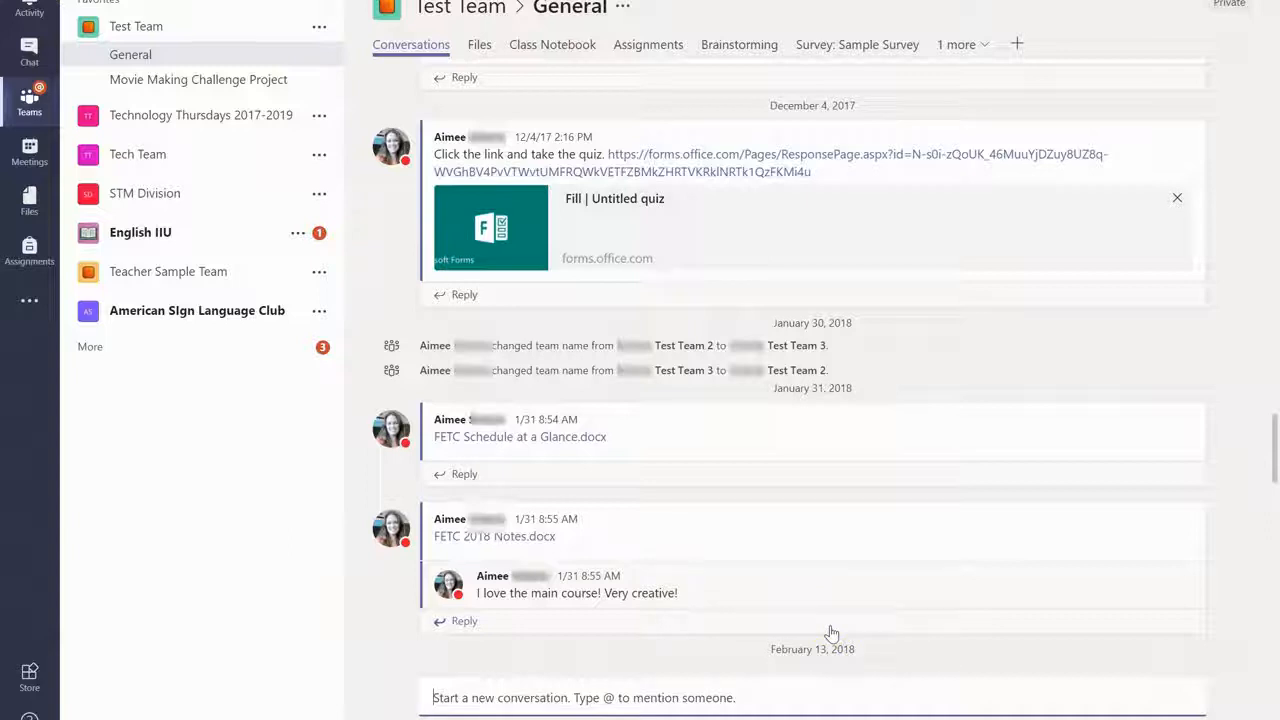
pyautogui.moveTo(818, 73)
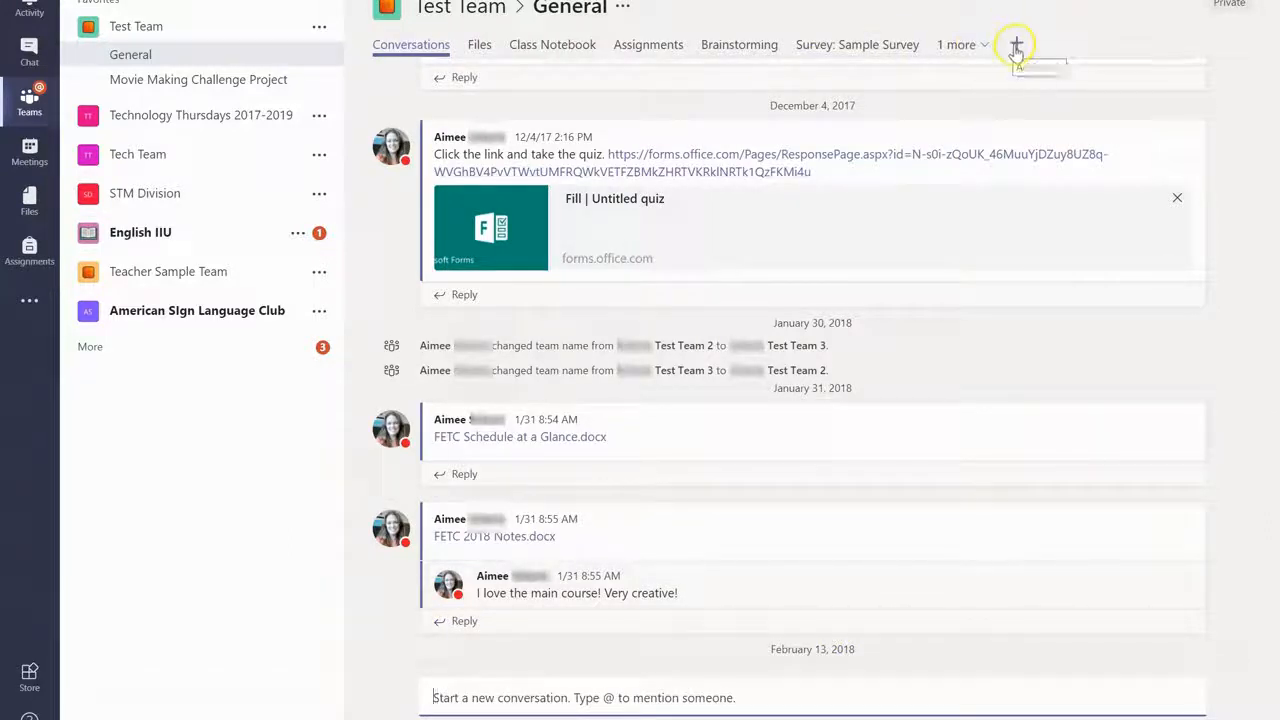
pyautogui.moveTo(1016, 47)
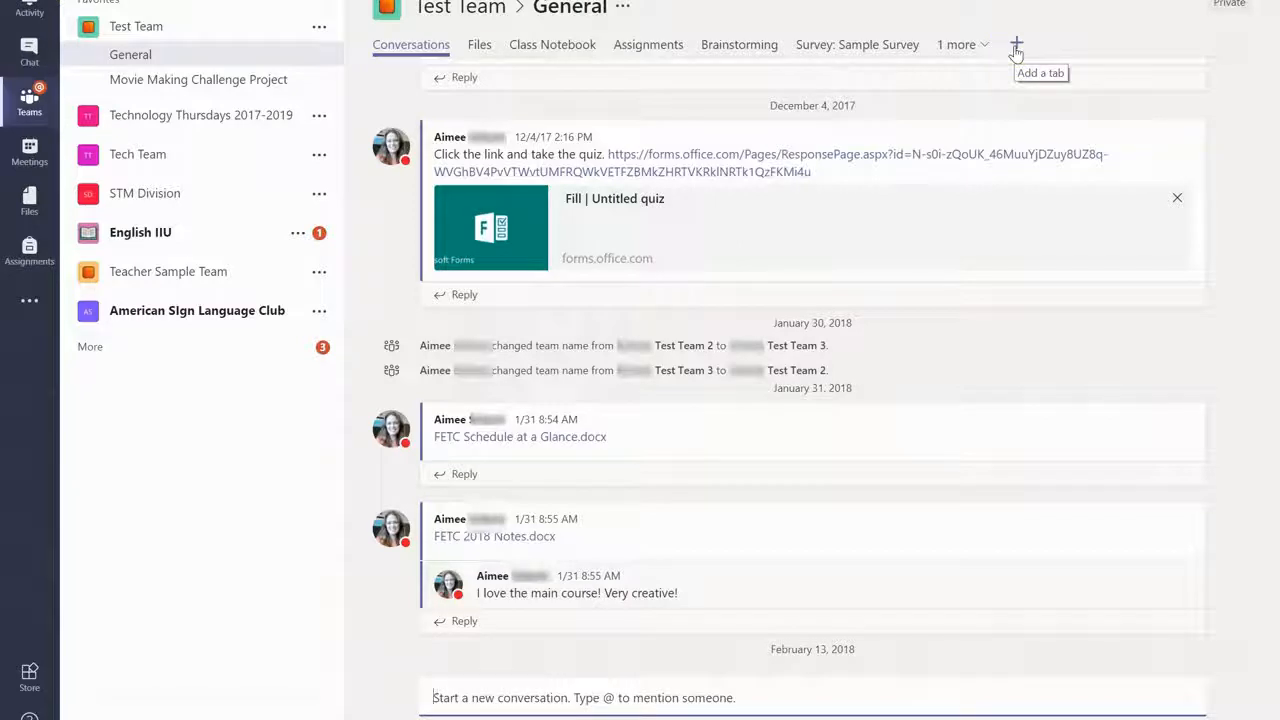
pyautogui.click(1016, 44)
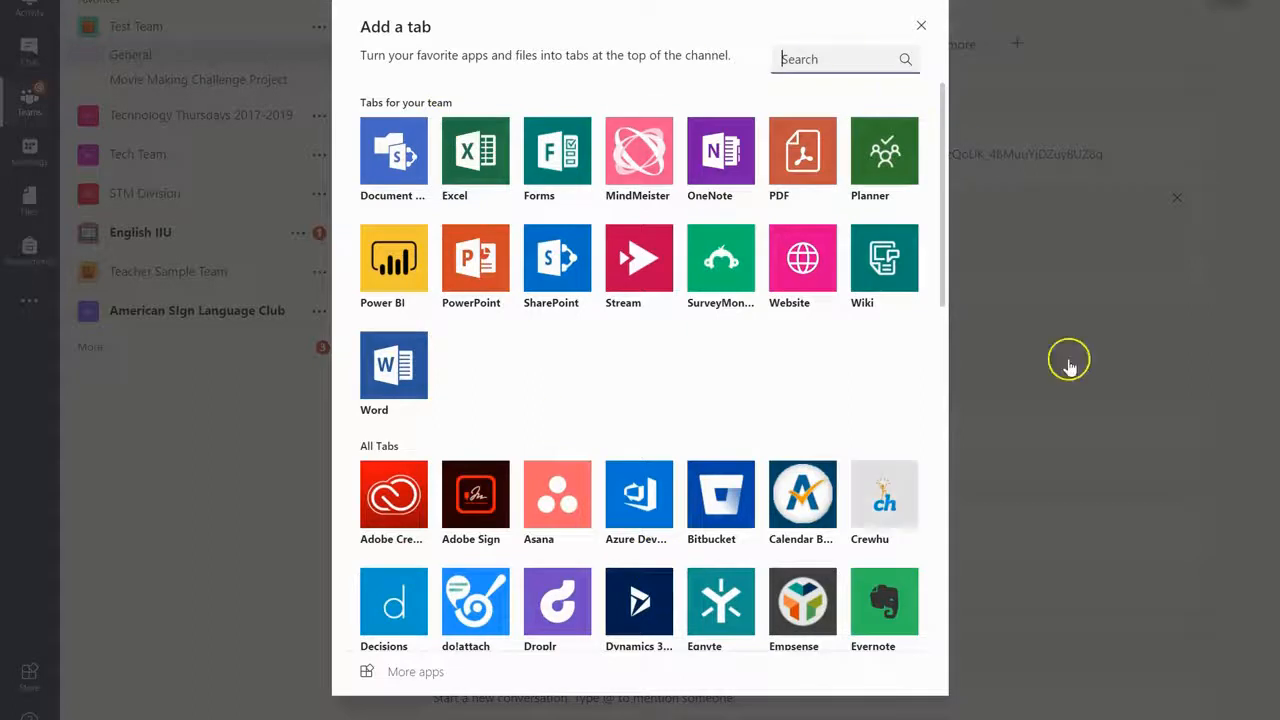
pyautogui.moveTo(802, 258)
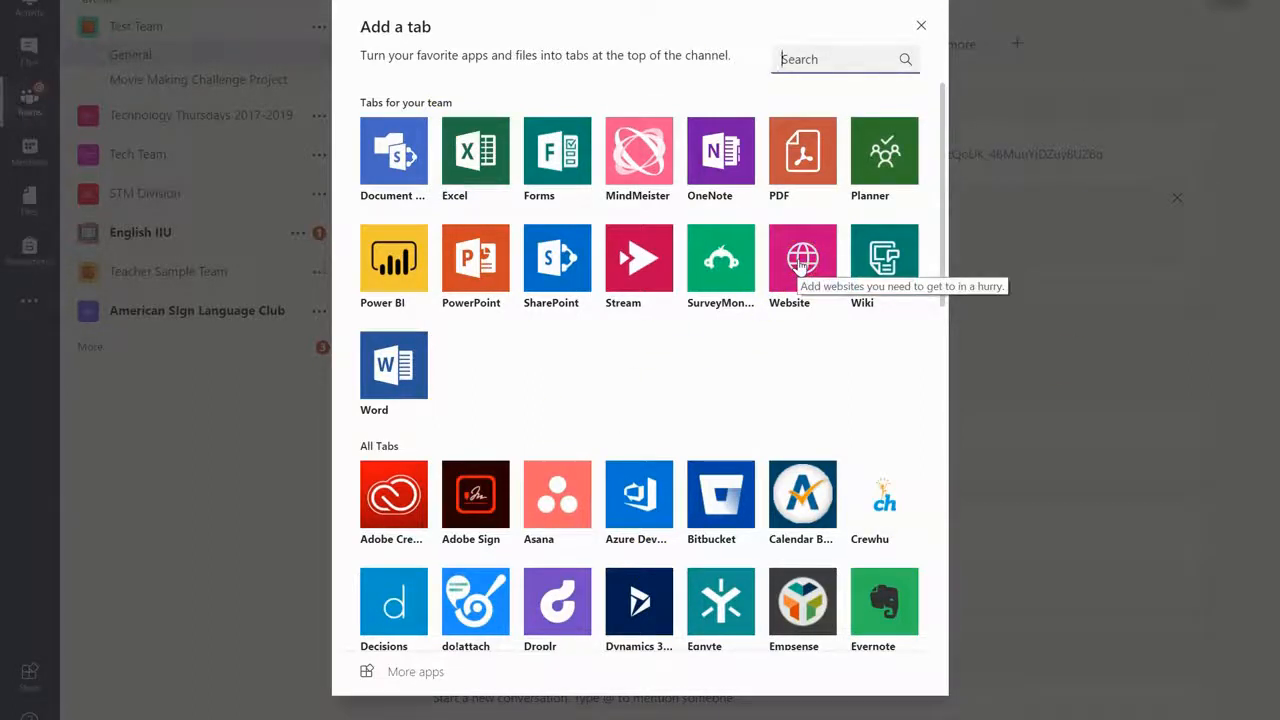
pyautogui.moveTo(720, 258)
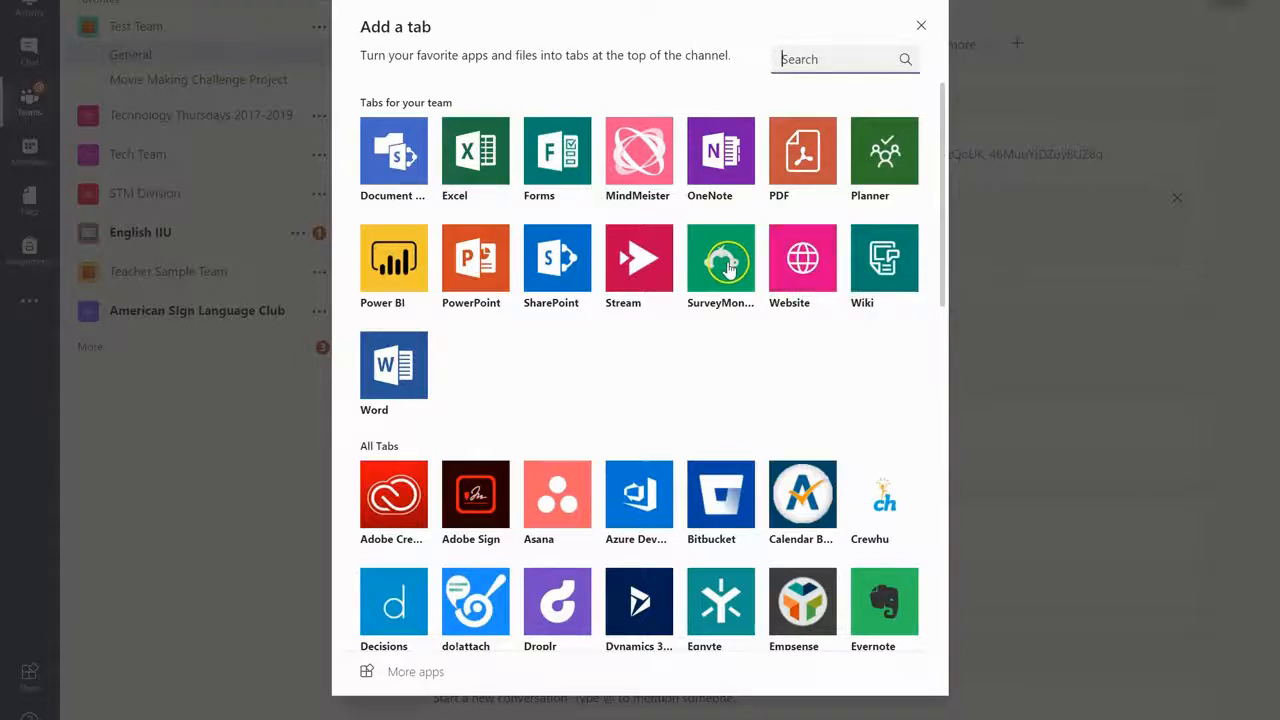
pyautogui.moveTo(720, 265)
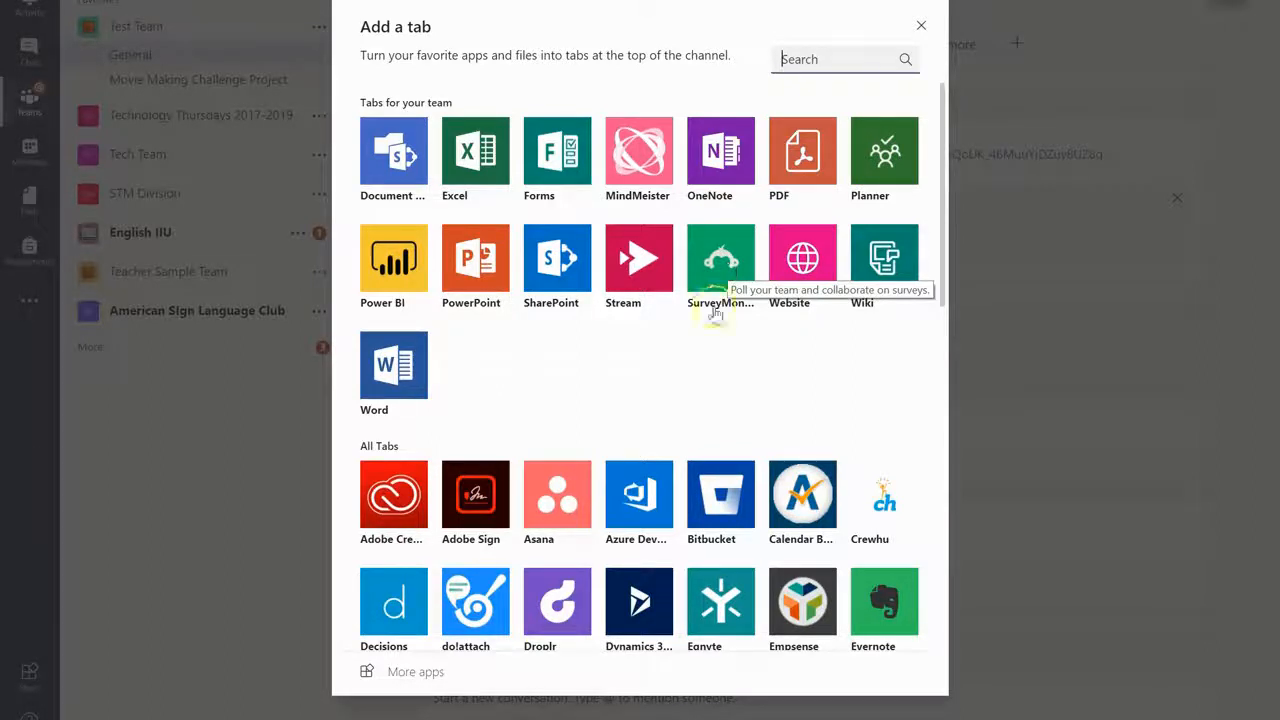
pyautogui.moveTo(985, 540)
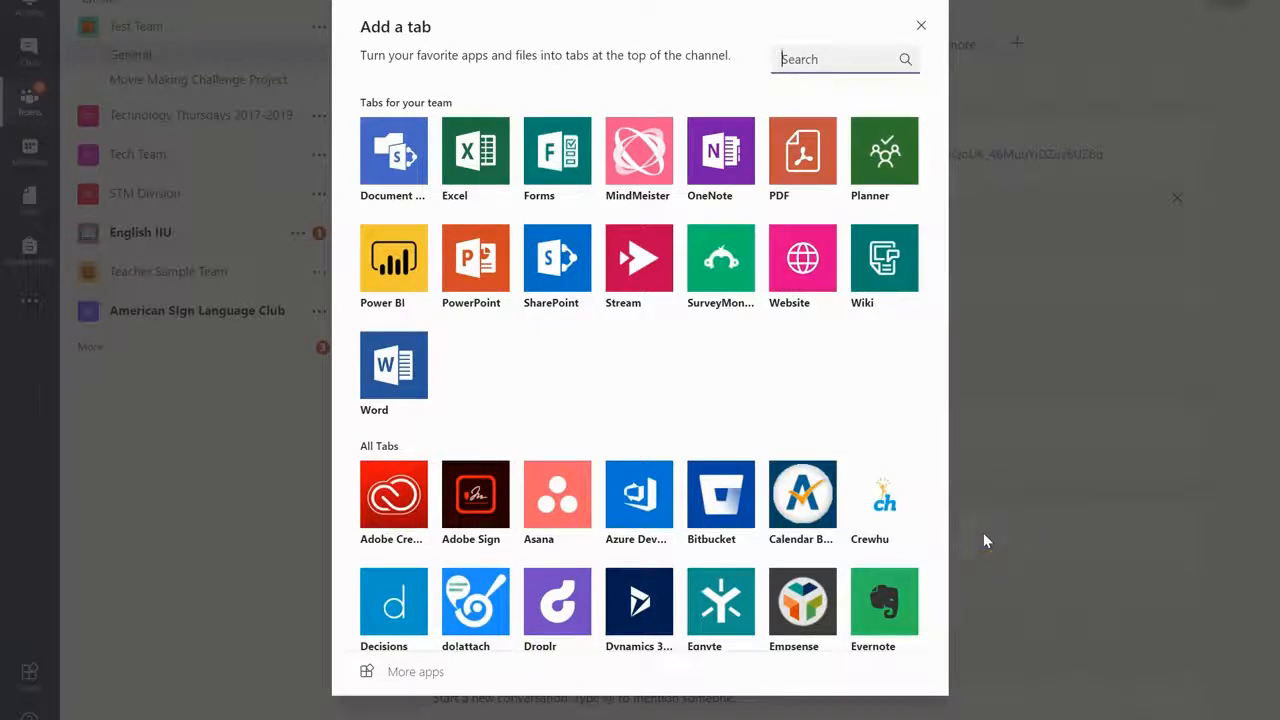
pyautogui.moveTo(393, 364)
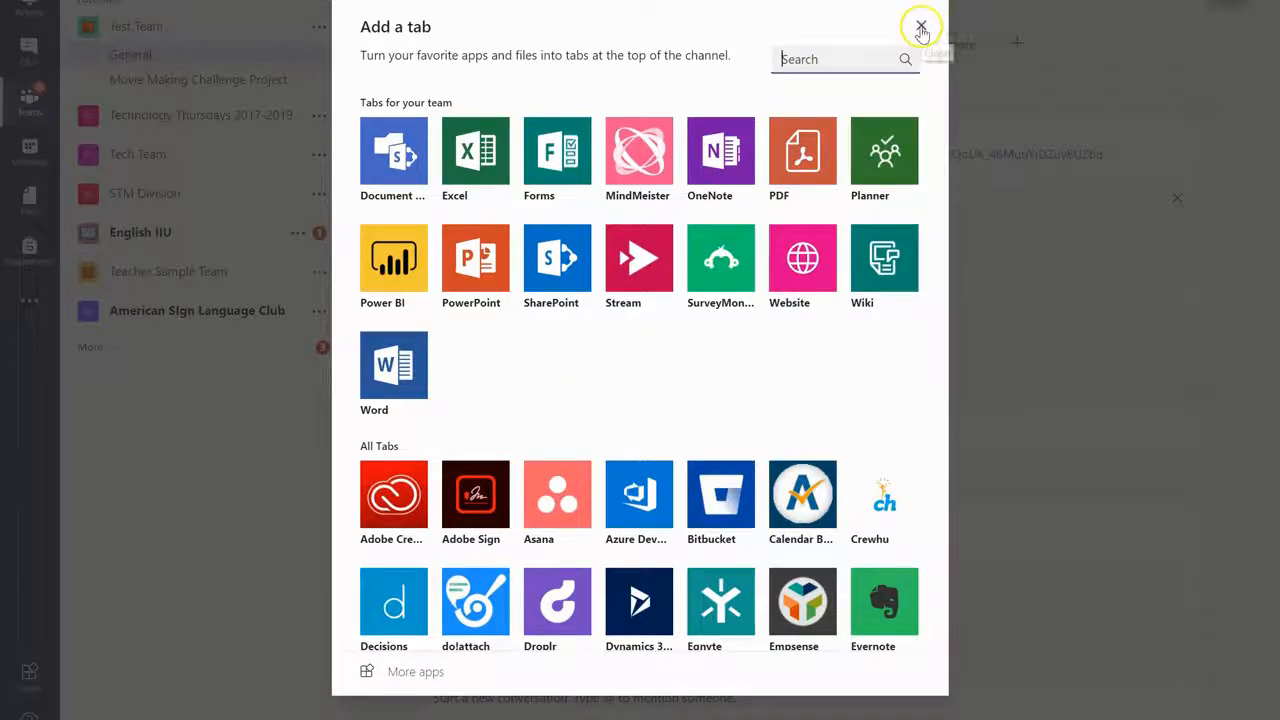
pyautogui.click(921, 25)
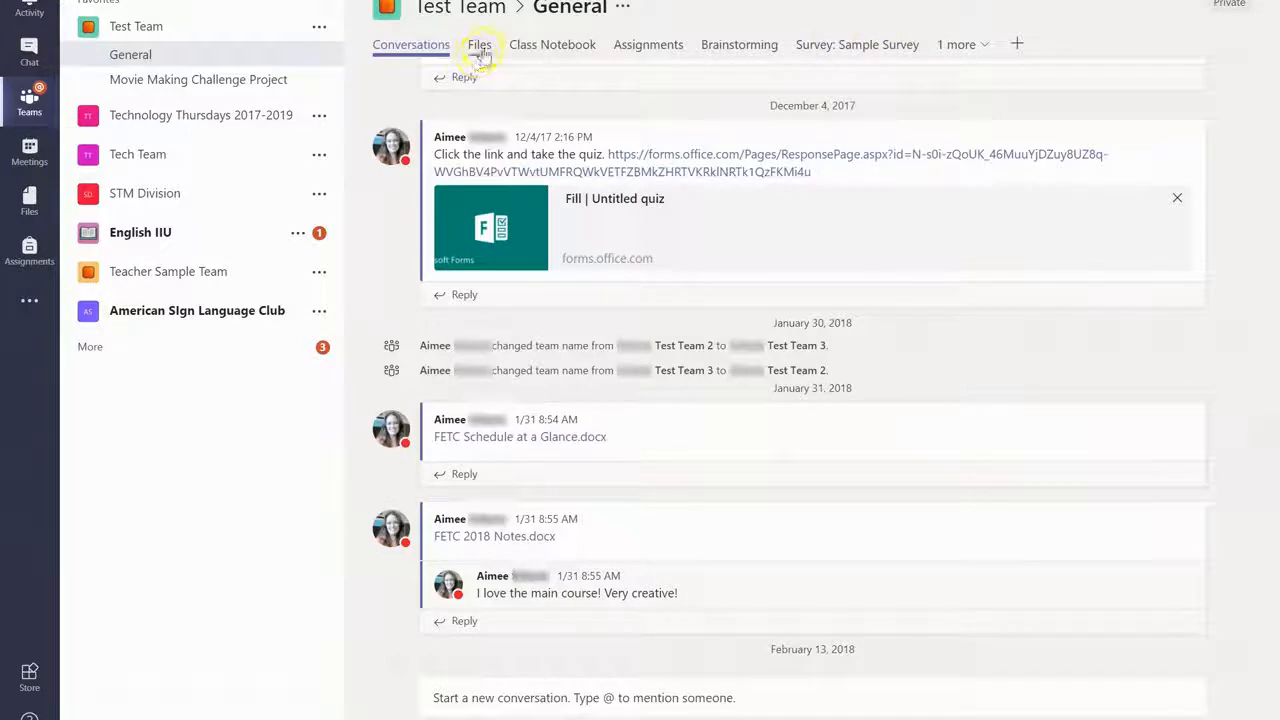
# Show the General channel's Files list containing Teacher Backgound.jpg
pyautogui.click(479, 44)
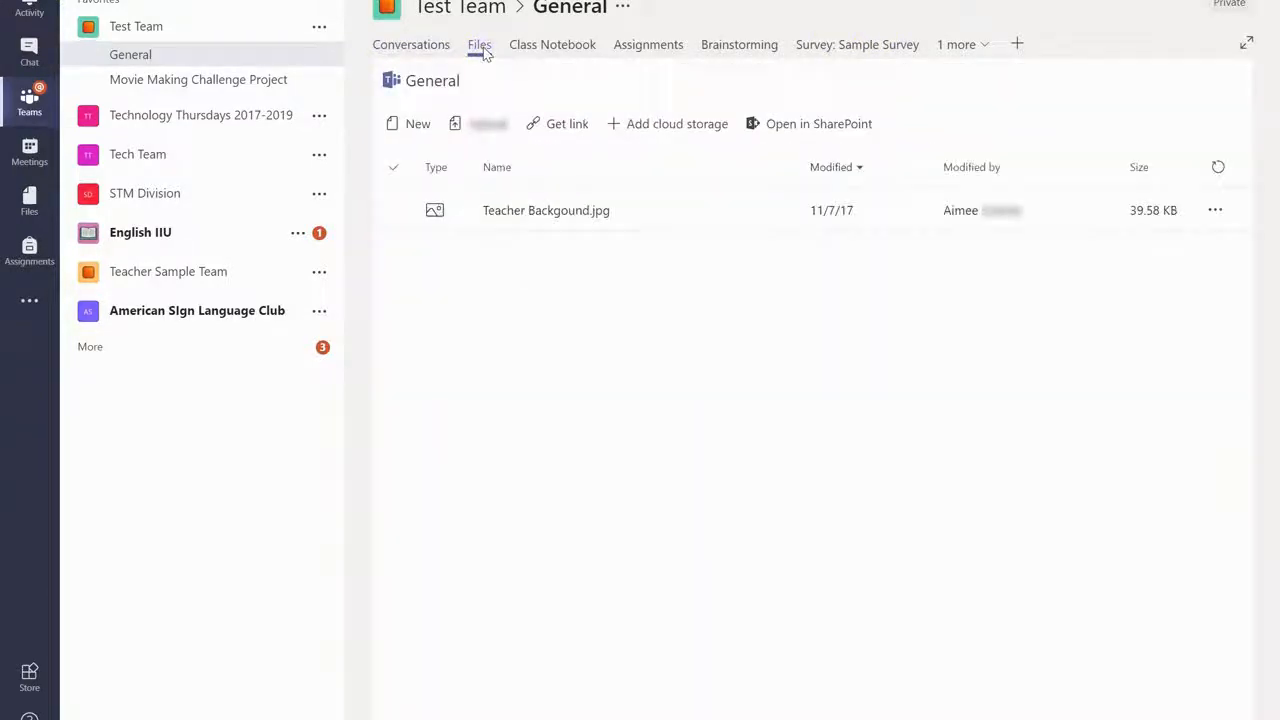
pyautogui.moveTo(715, 497)
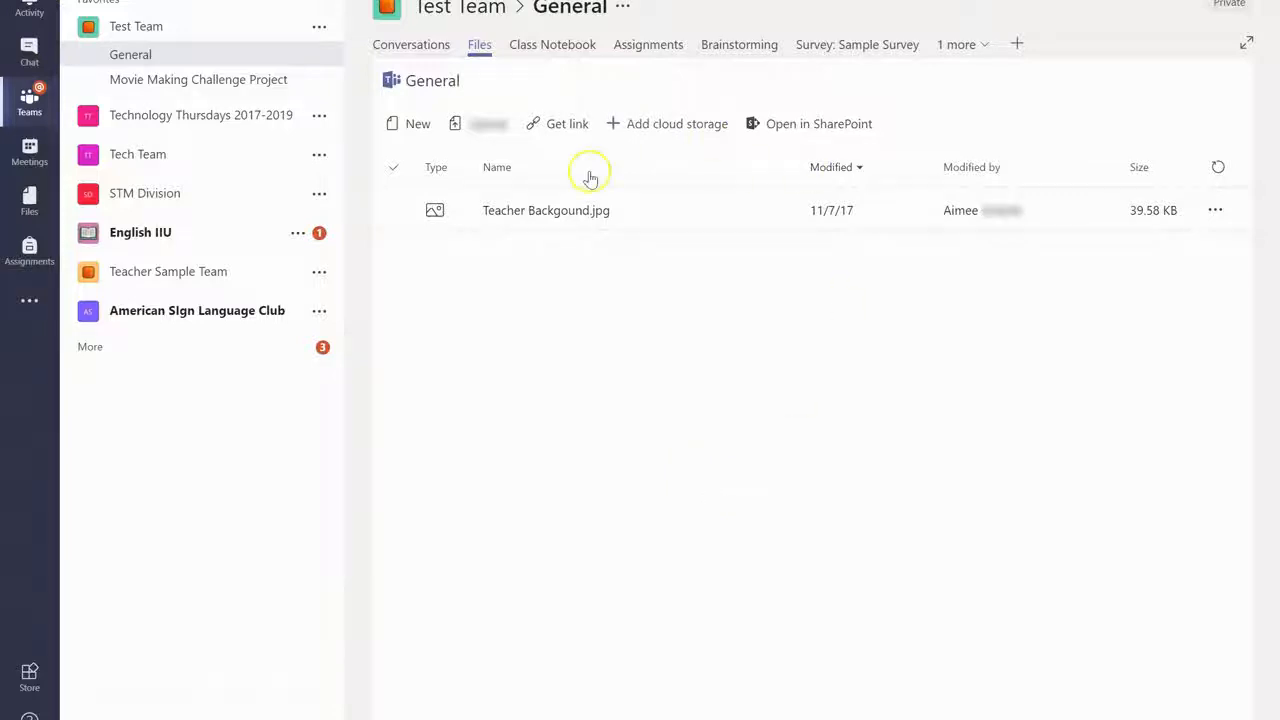
pyautogui.moveTo(797, 147)
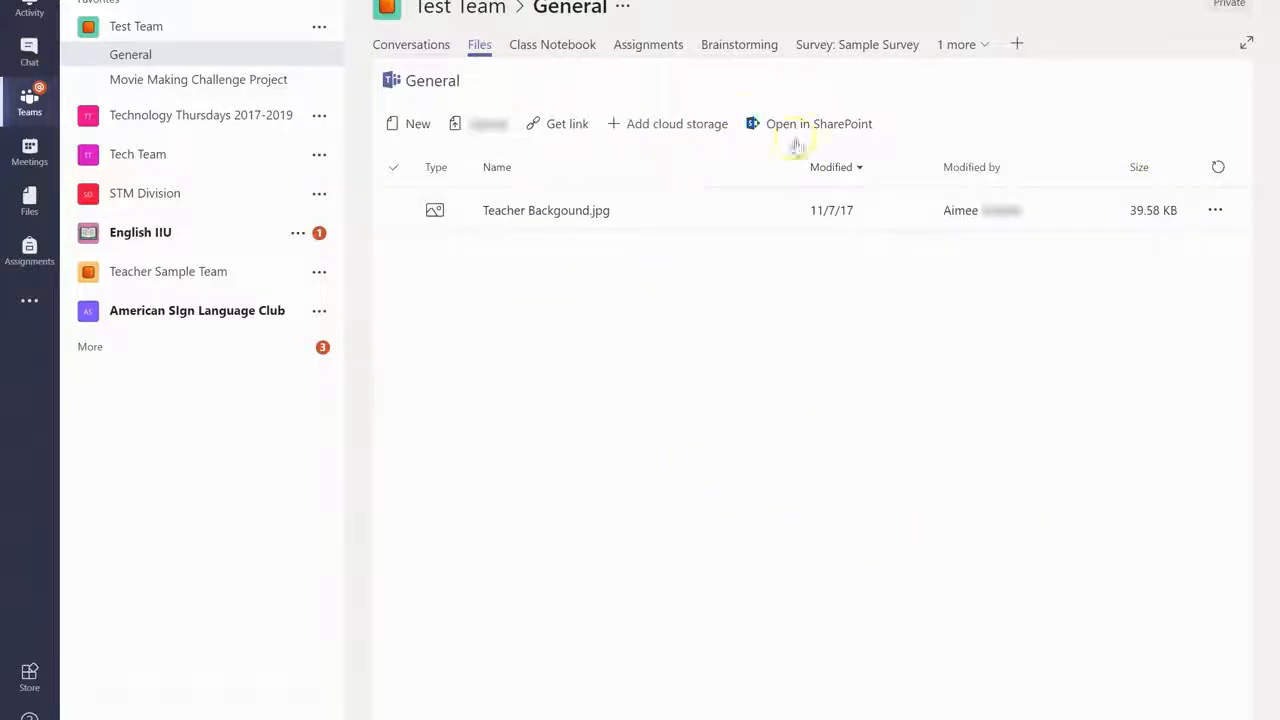
pyautogui.click(546, 210)
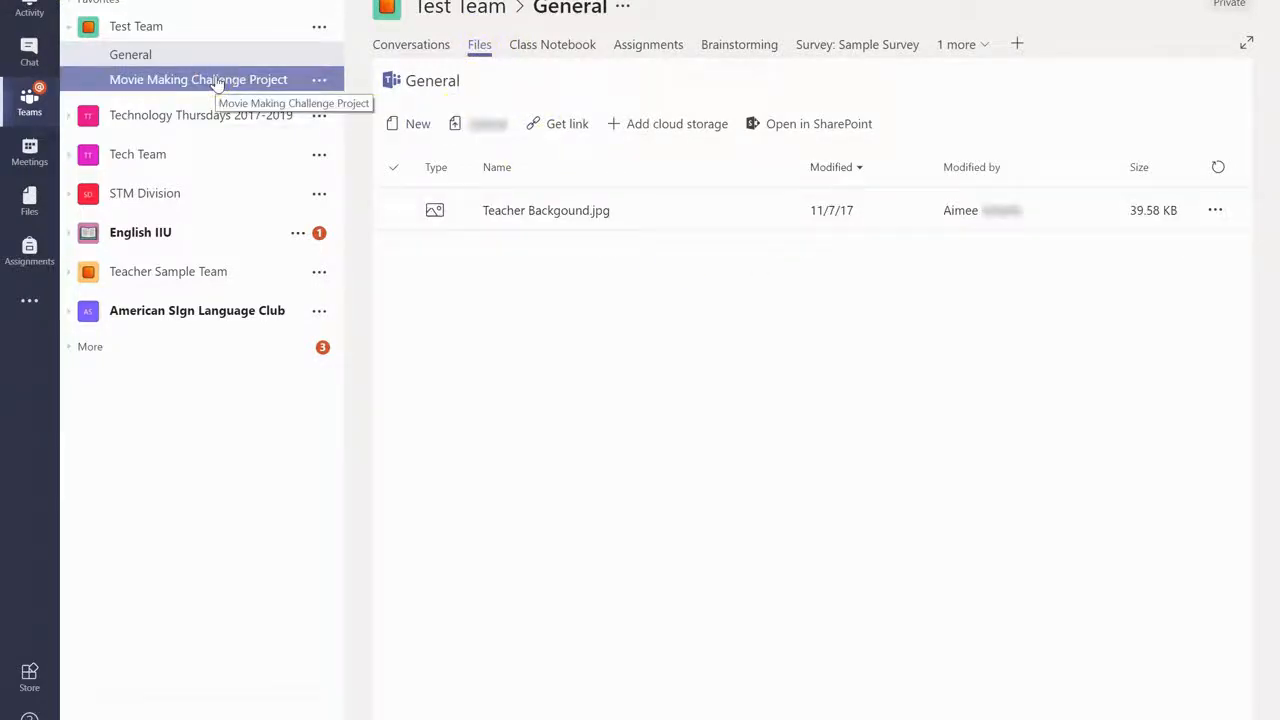
# Switch from Test Team's General files to the Movie Making Challenge Project channel conversations
pyautogui.click(136, 26)
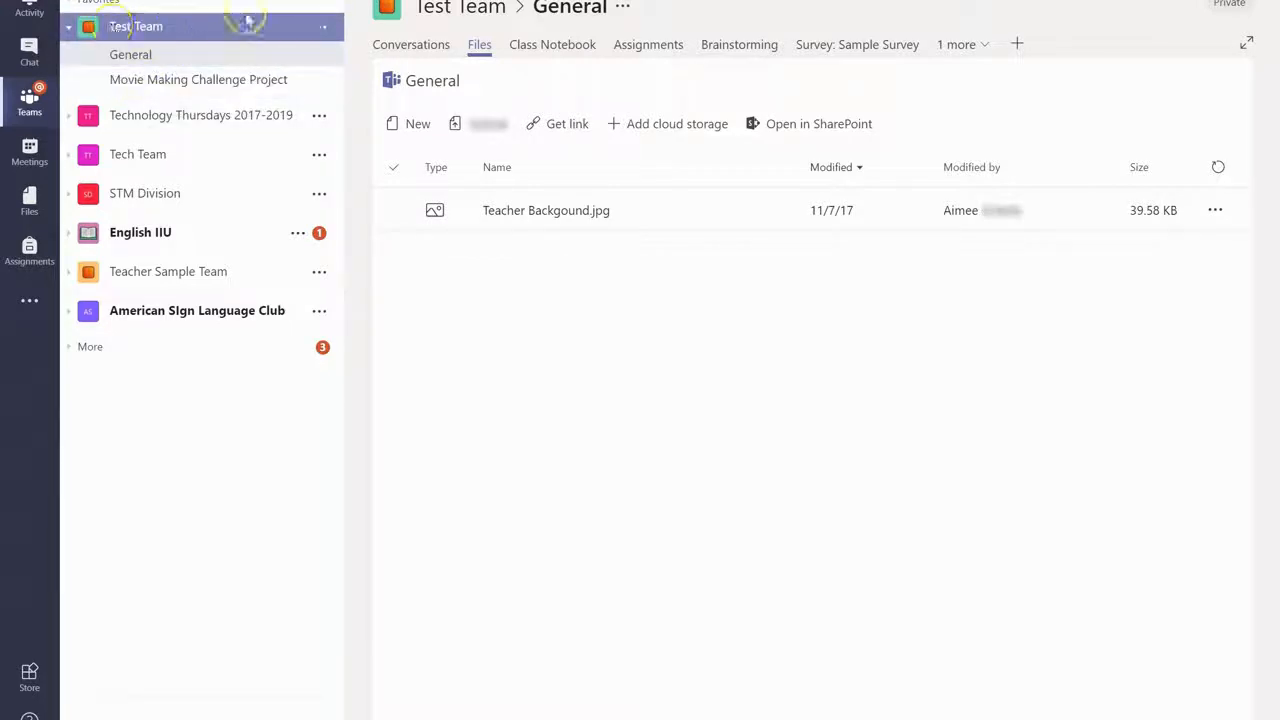
pyautogui.moveTo(198, 79)
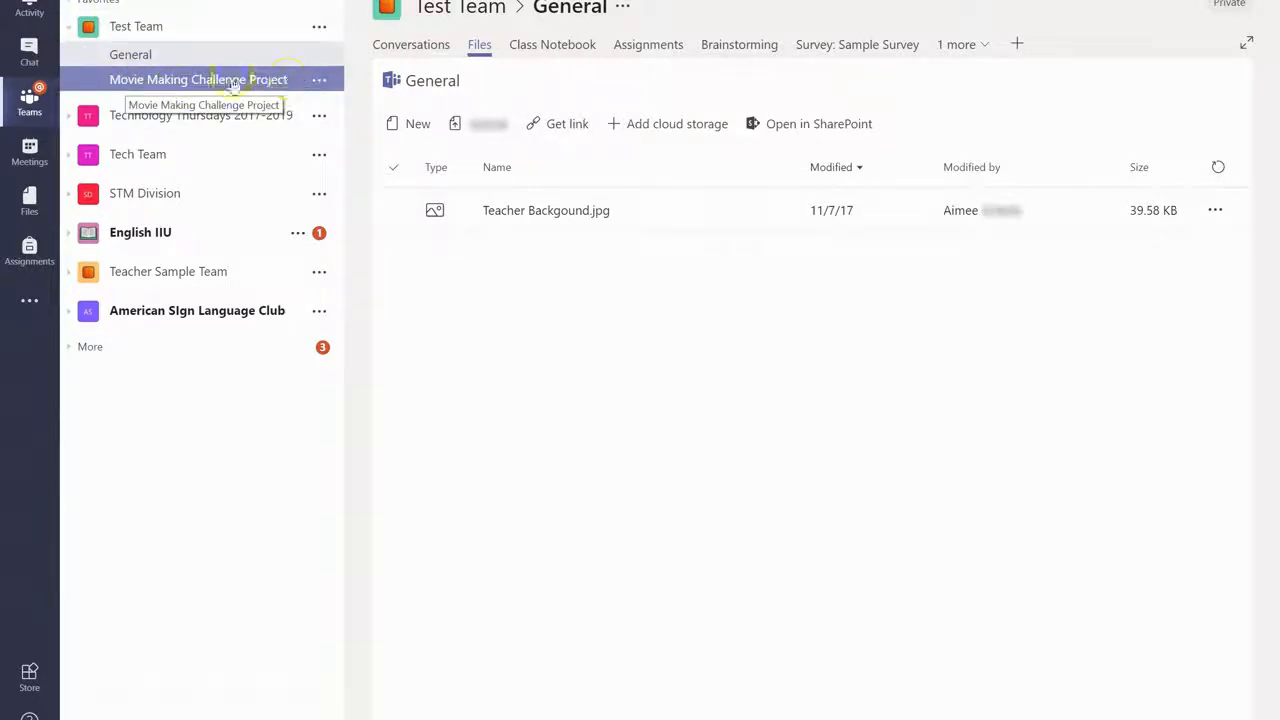
pyautogui.click(198, 79)
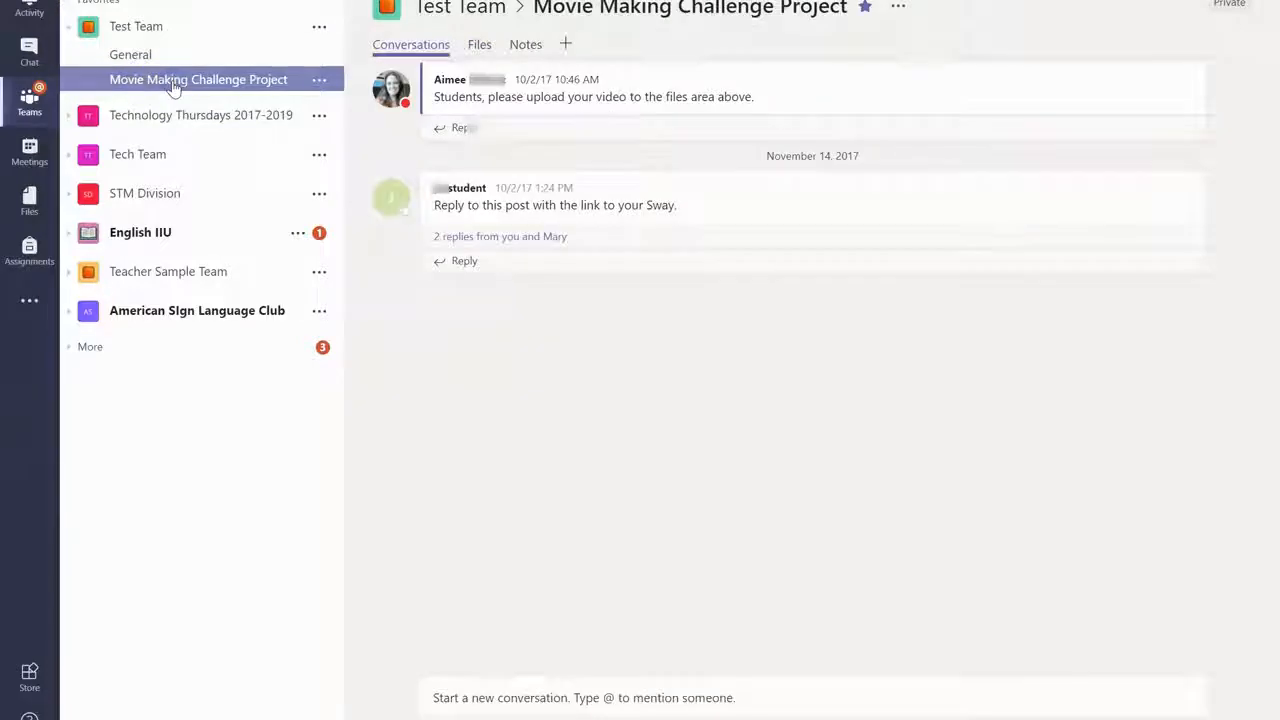
pyautogui.moveTo(790, 75)
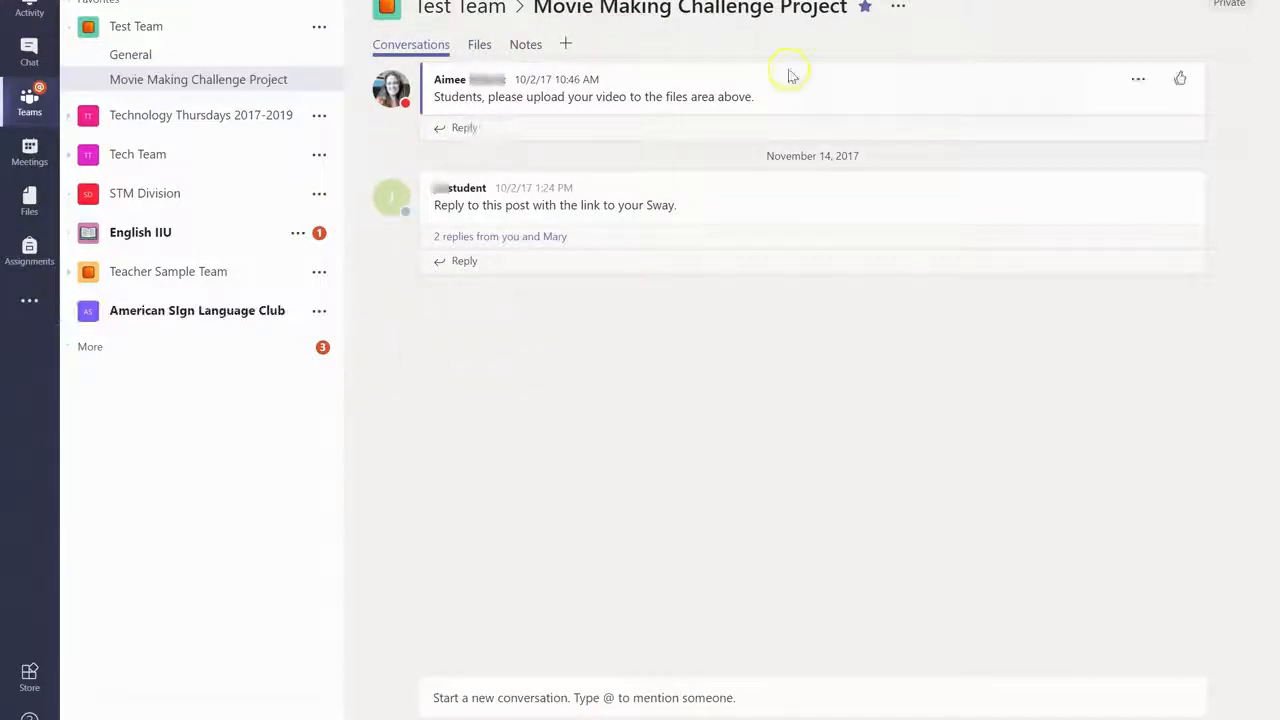
pyautogui.click(131, 54)
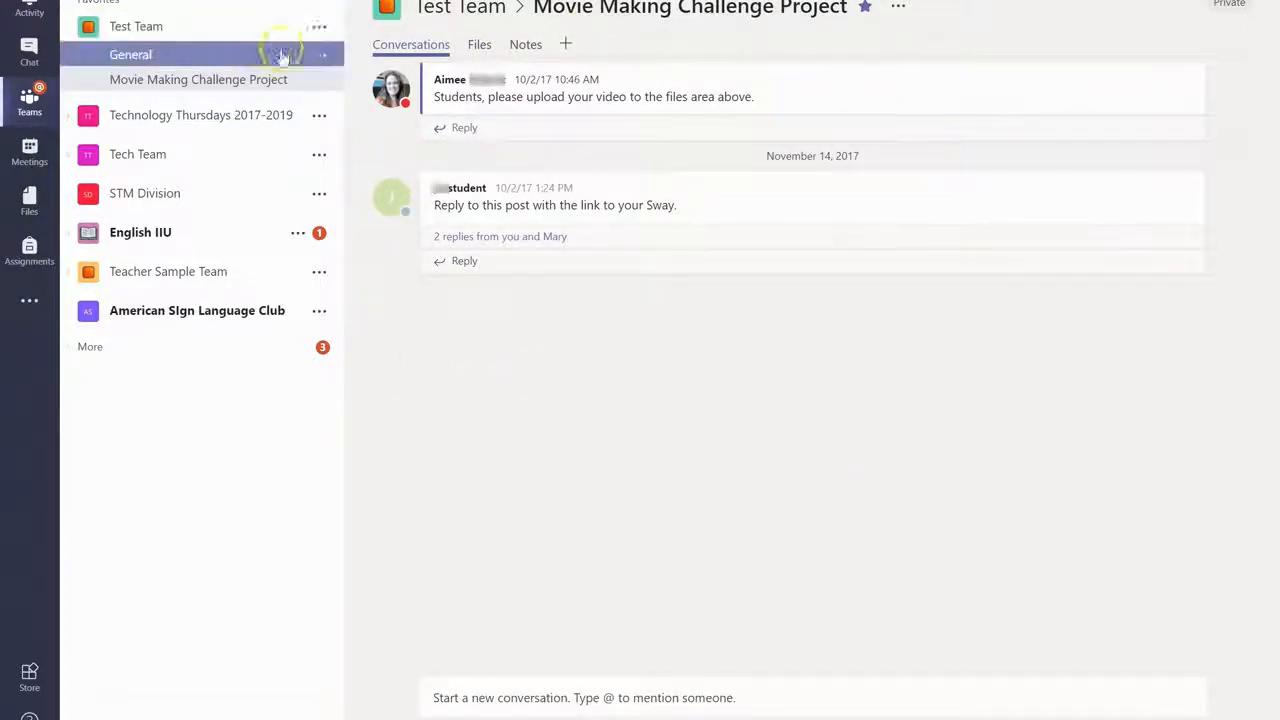
pyautogui.click(319, 27)
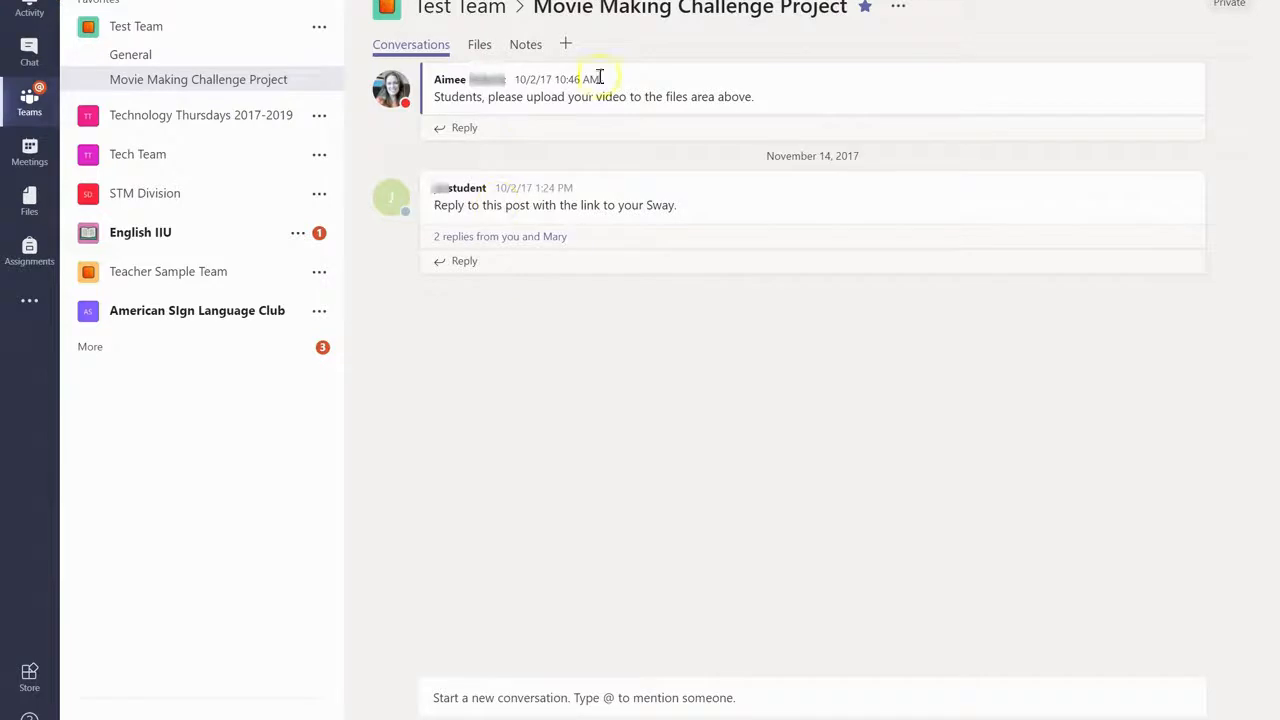
pyautogui.moveTo(963, 539)
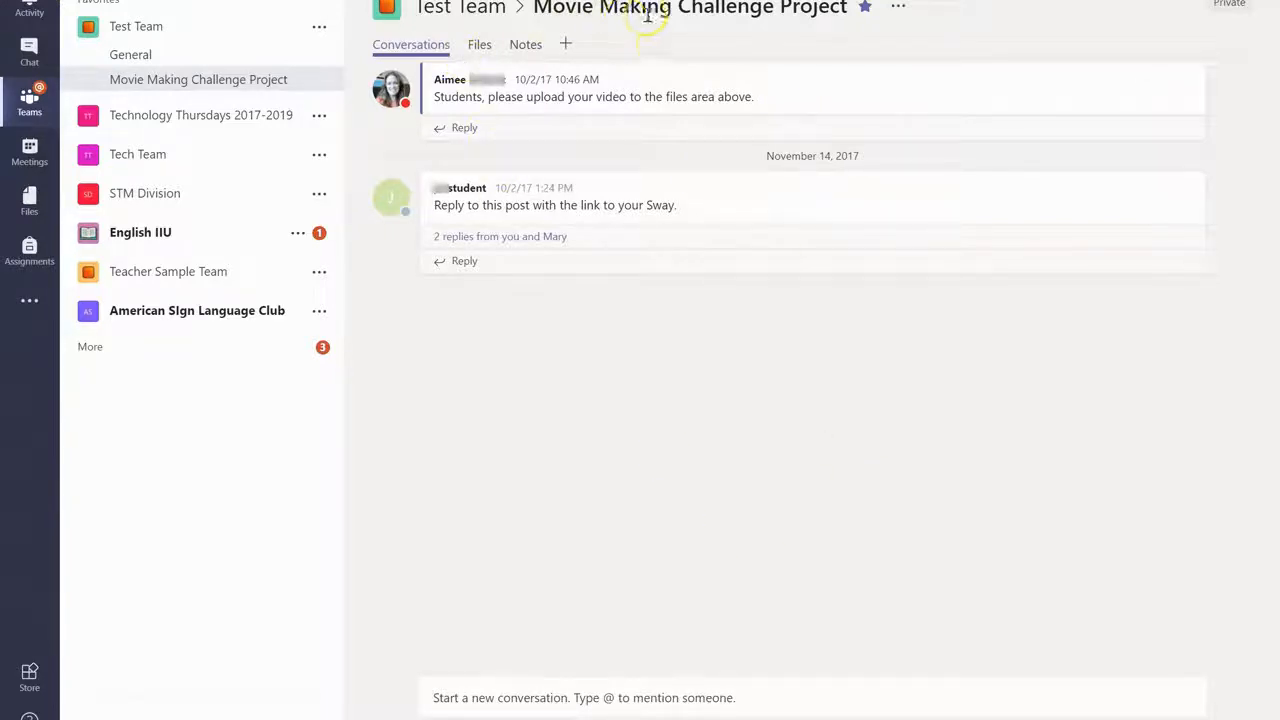
pyautogui.moveTo(533, 396)
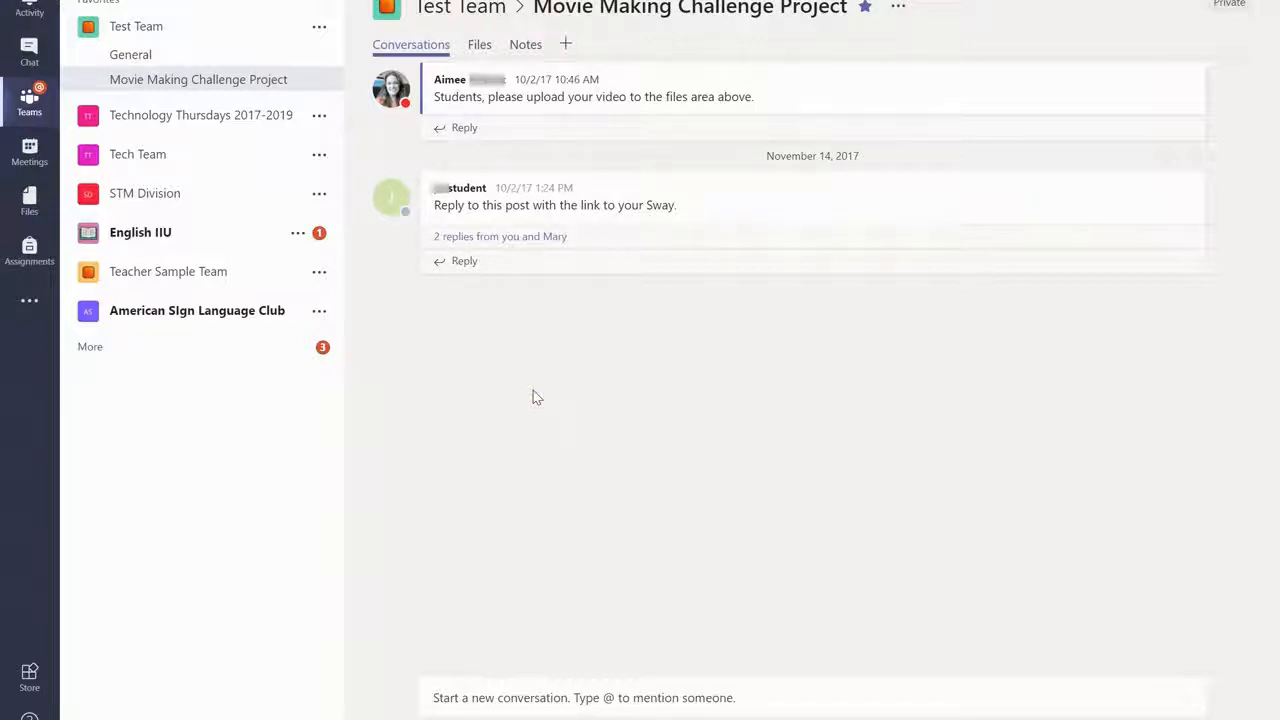
pyautogui.click(130, 54)
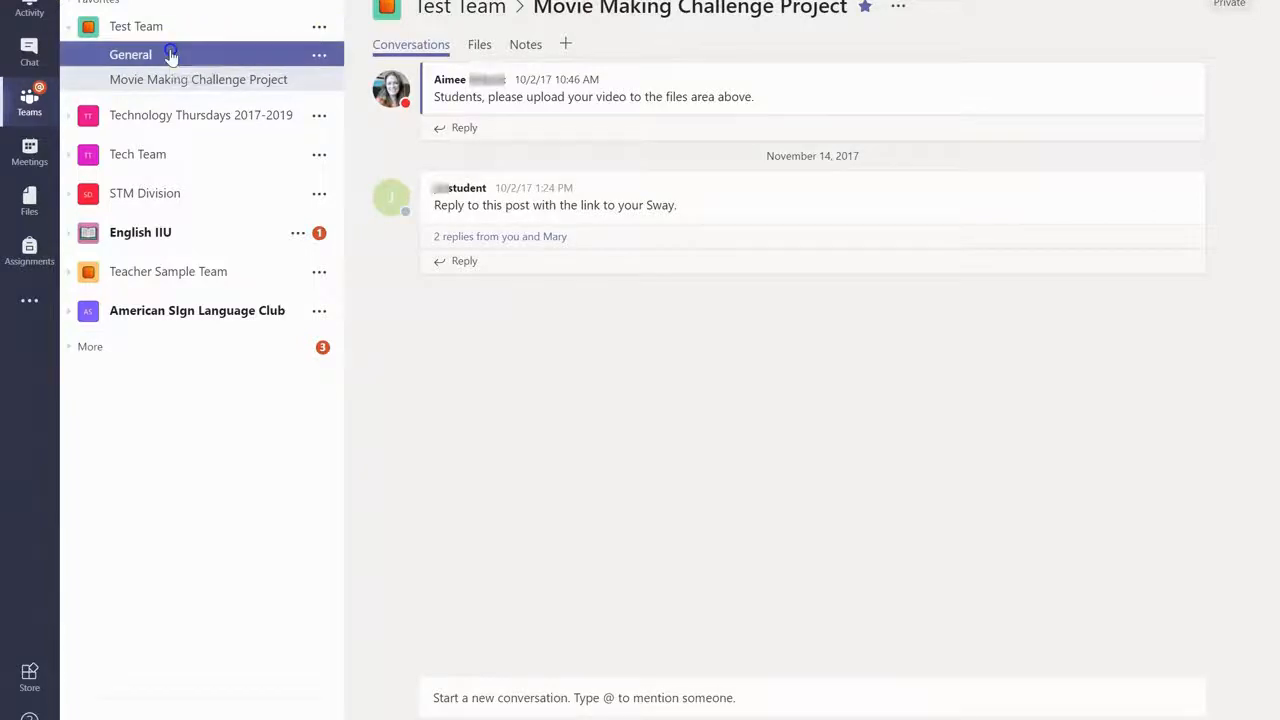
# Show the General channel's Assignments timeline and reveal the Create assignment options
pyautogui.click(130, 54)
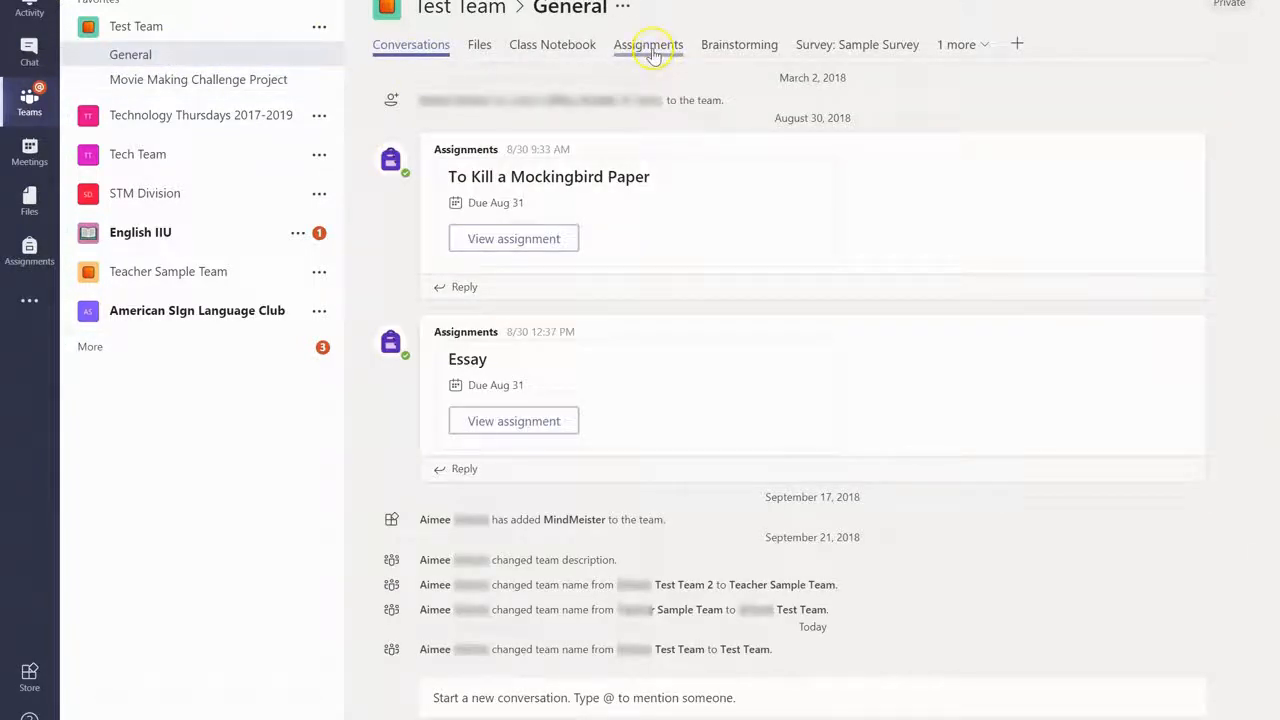
pyautogui.click(648, 44)
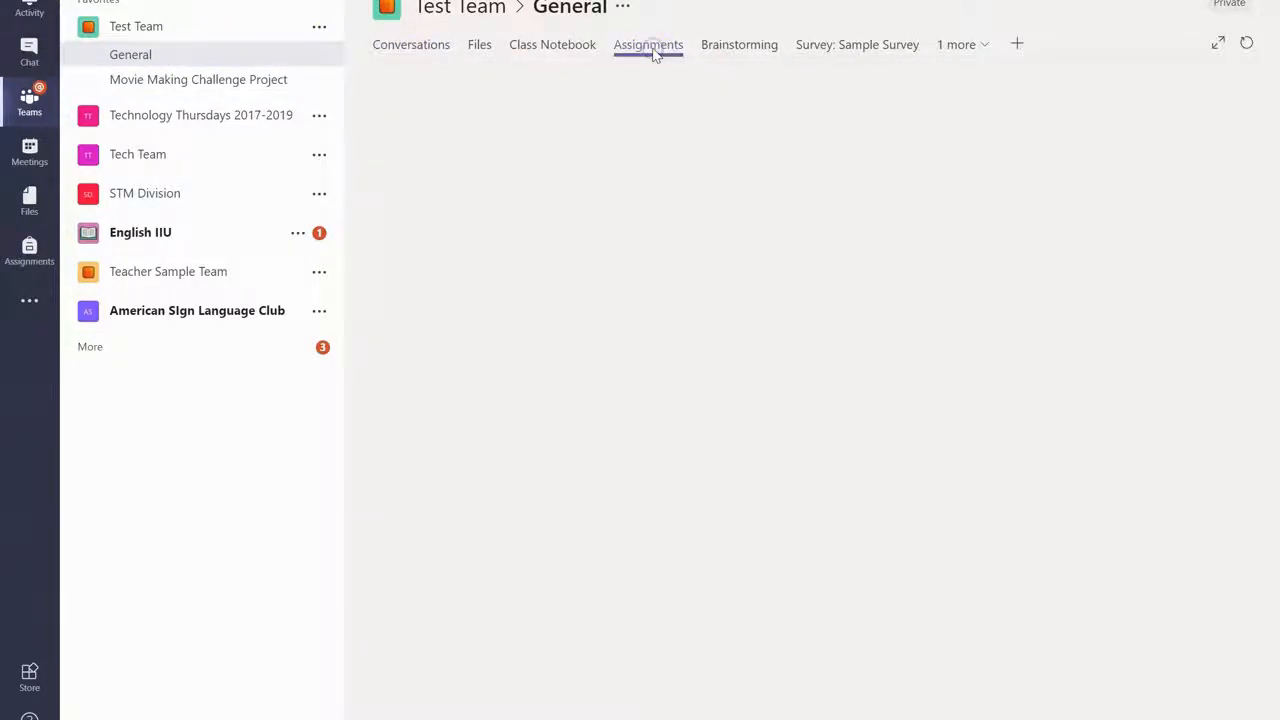
pyautogui.click(648, 44)
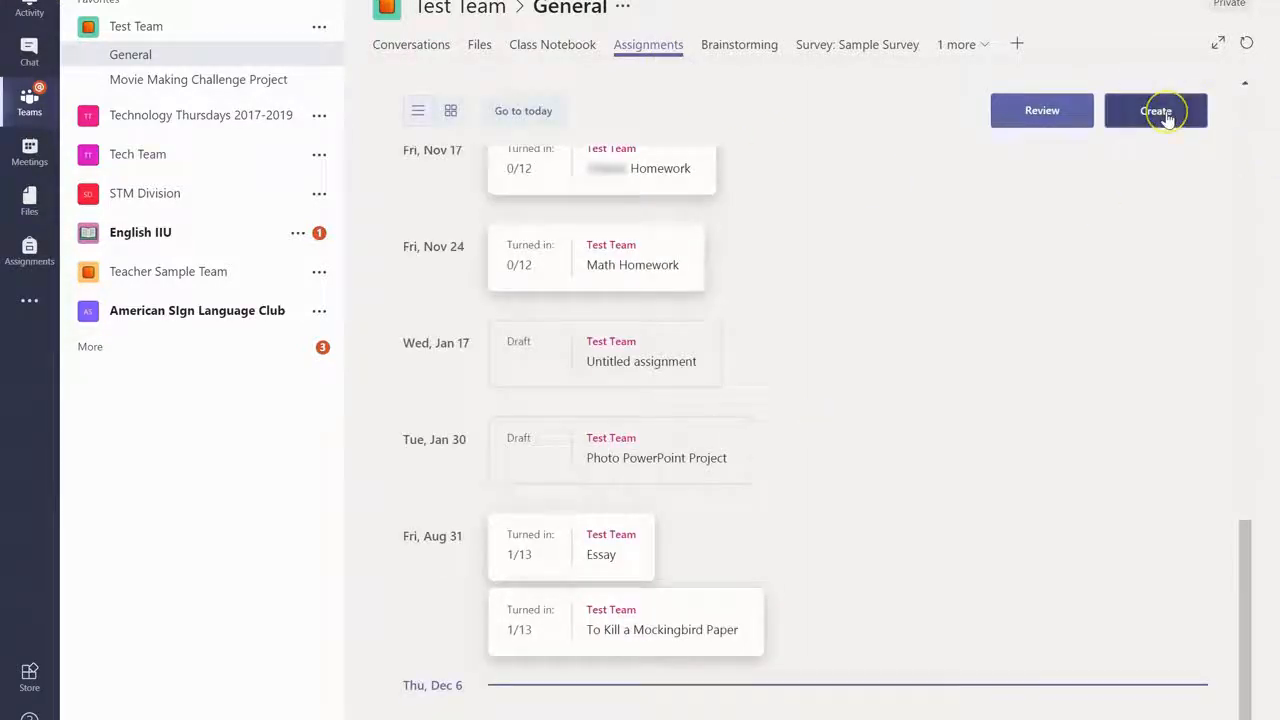
pyautogui.click(1155, 110)
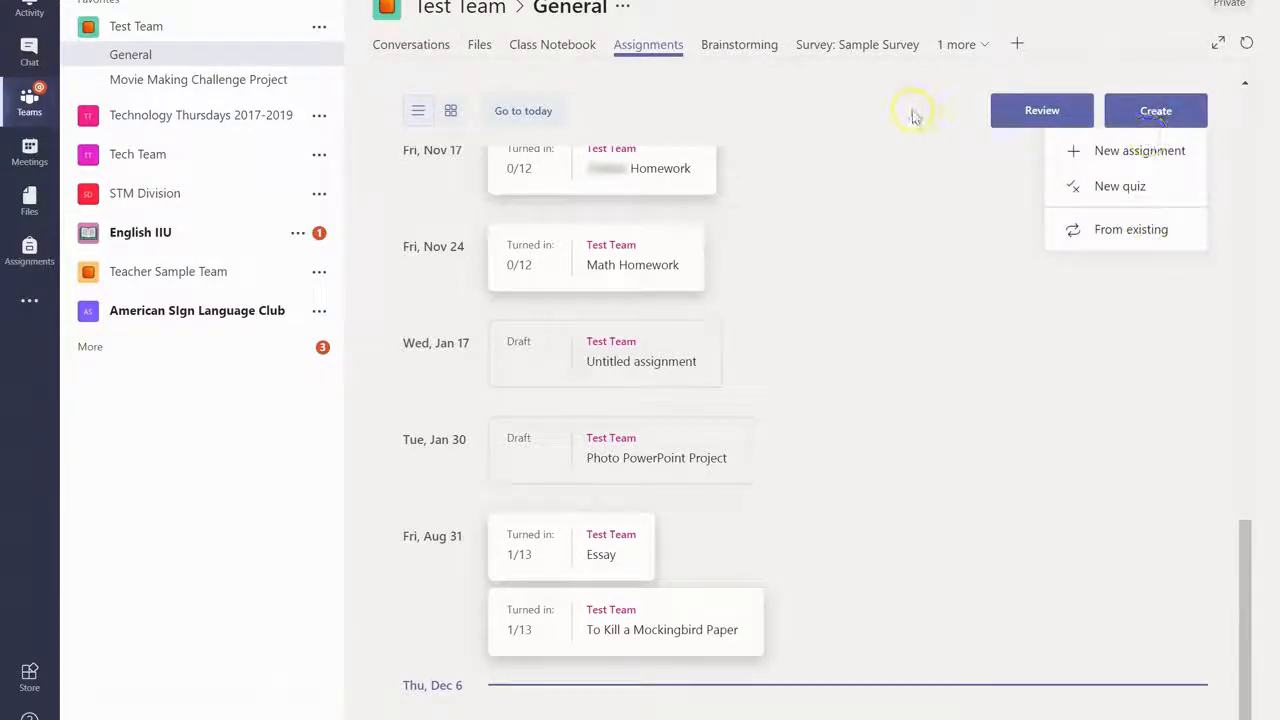
pyautogui.moveTo(637, 595)
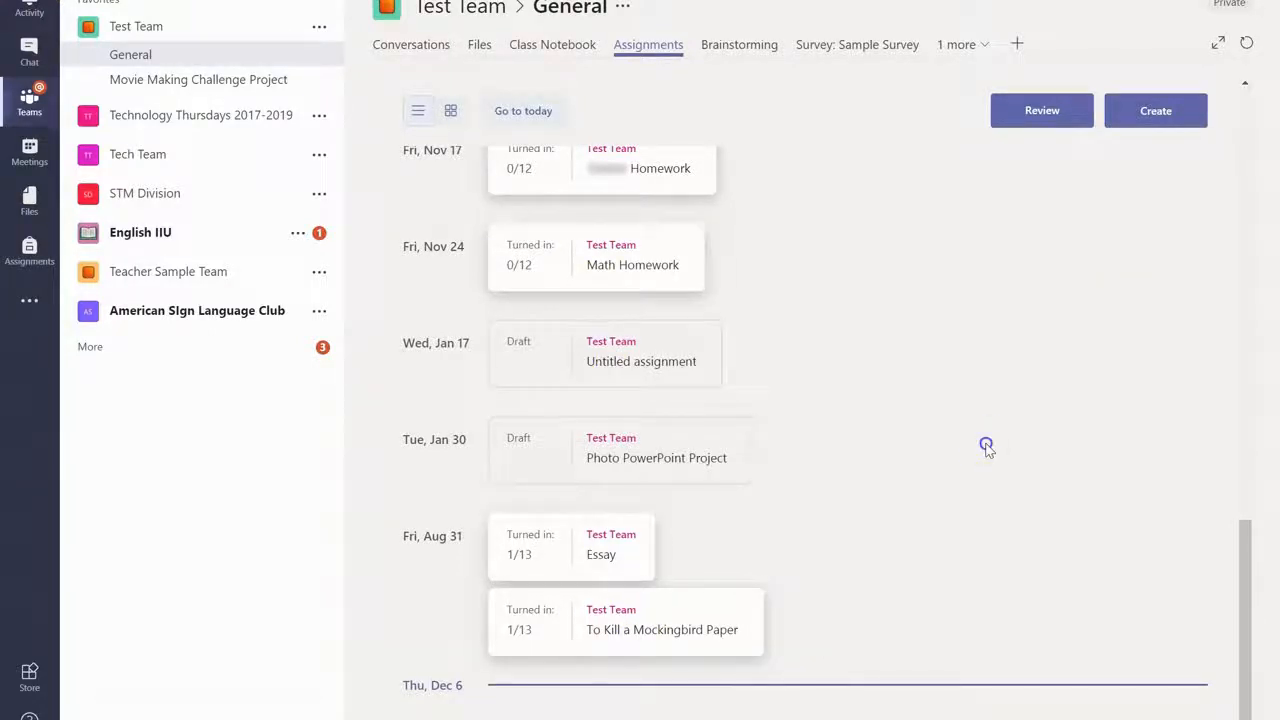
pyautogui.moveTo(942, 492)
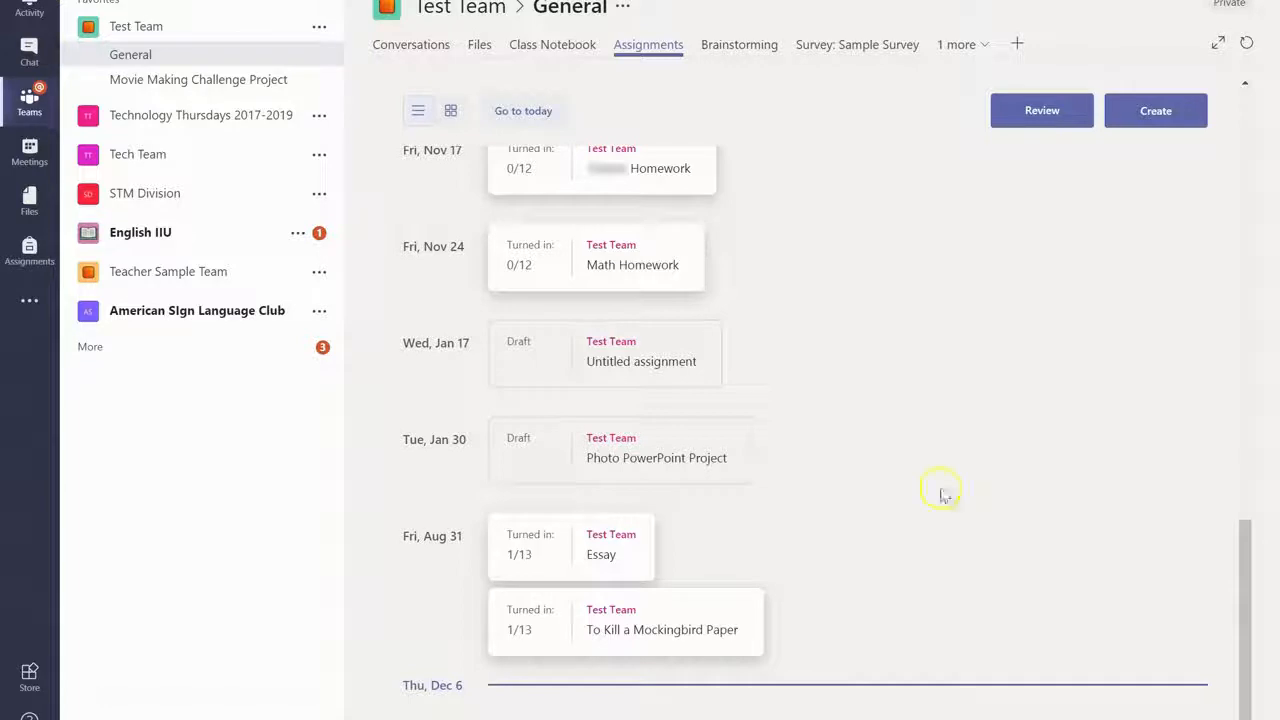
# Review the To Kill a Mockingbird Paper assignment's student turn-in list
pyautogui.click(662, 629)
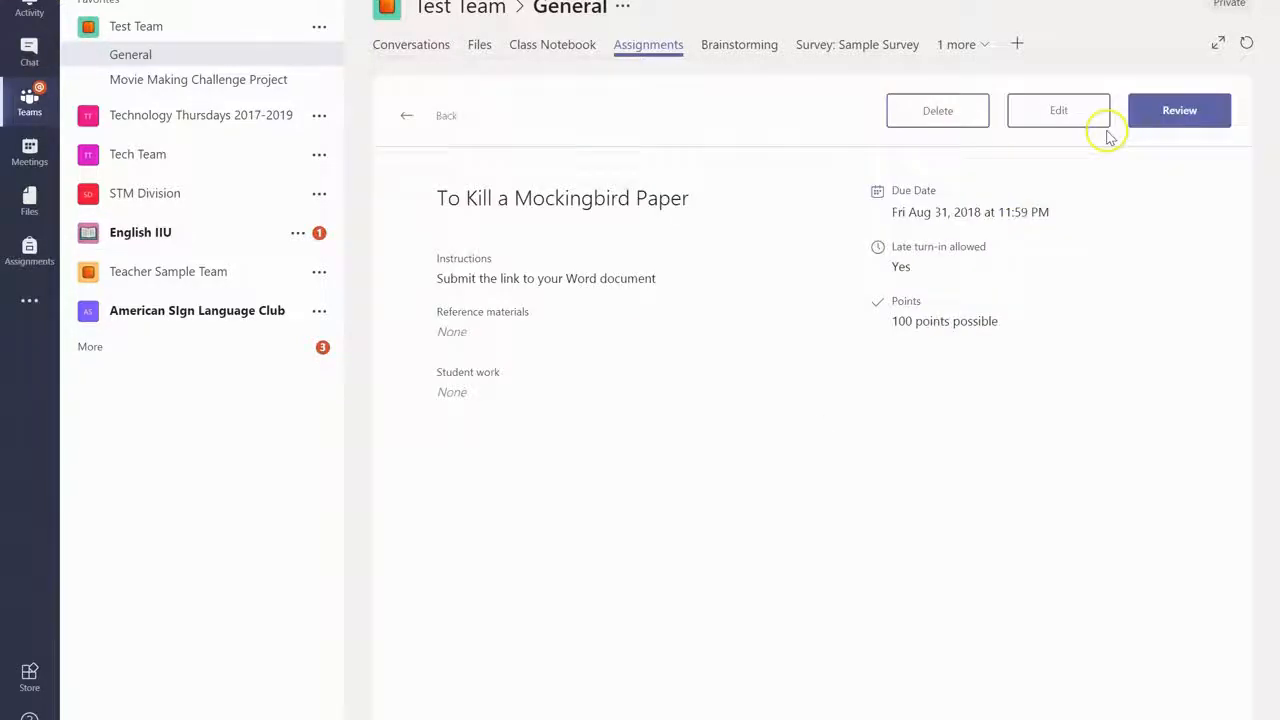
pyautogui.click(1179, 110)
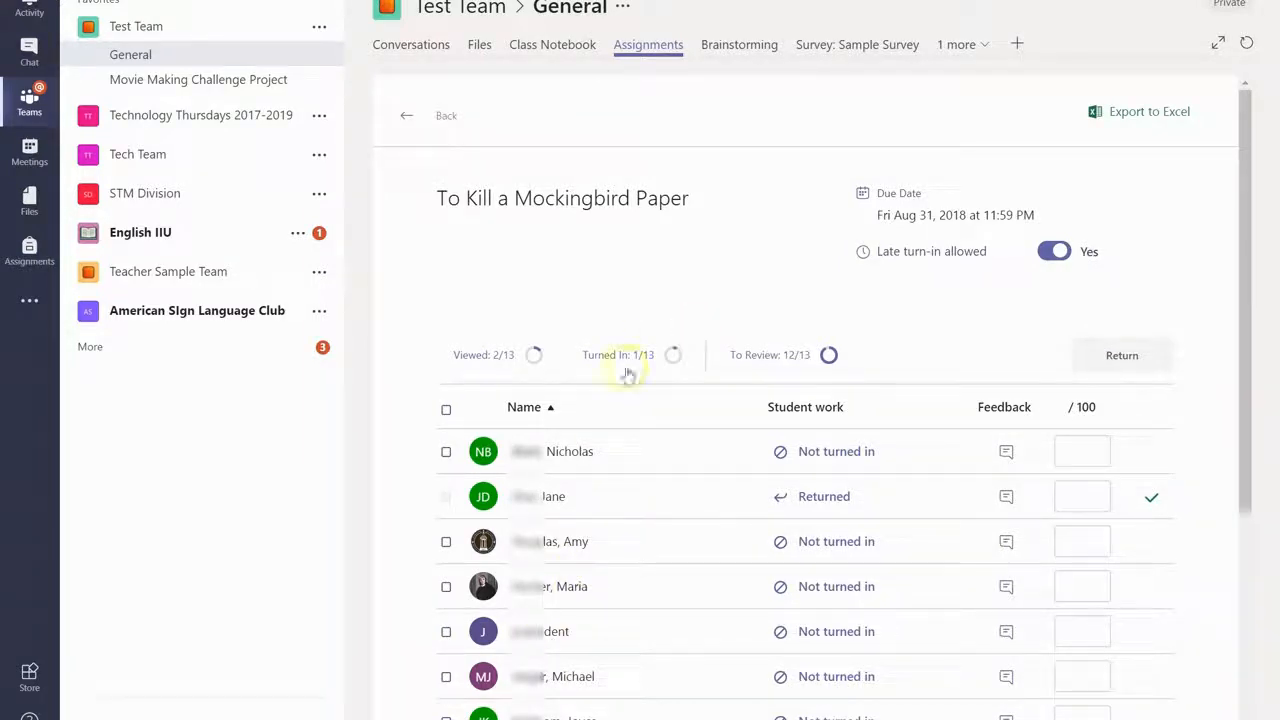
pyautogui.moveTo(758, 440)
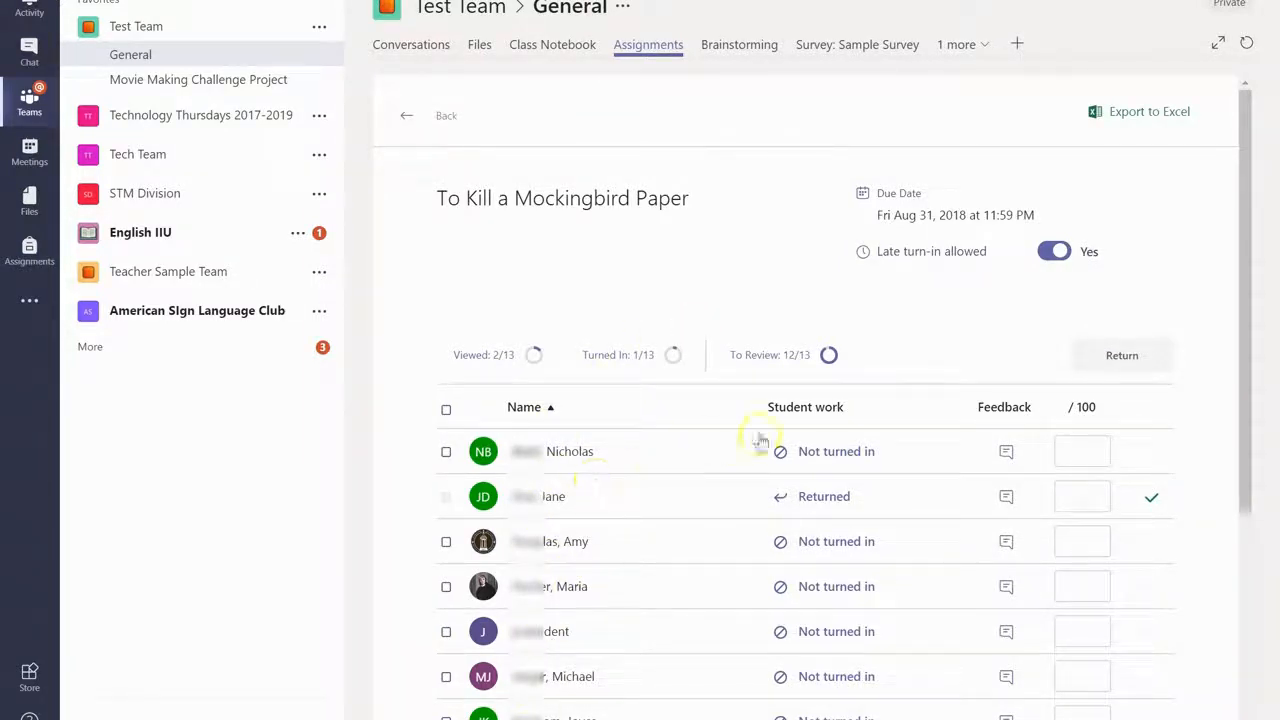
pyautogui.moveTo(840, 505)
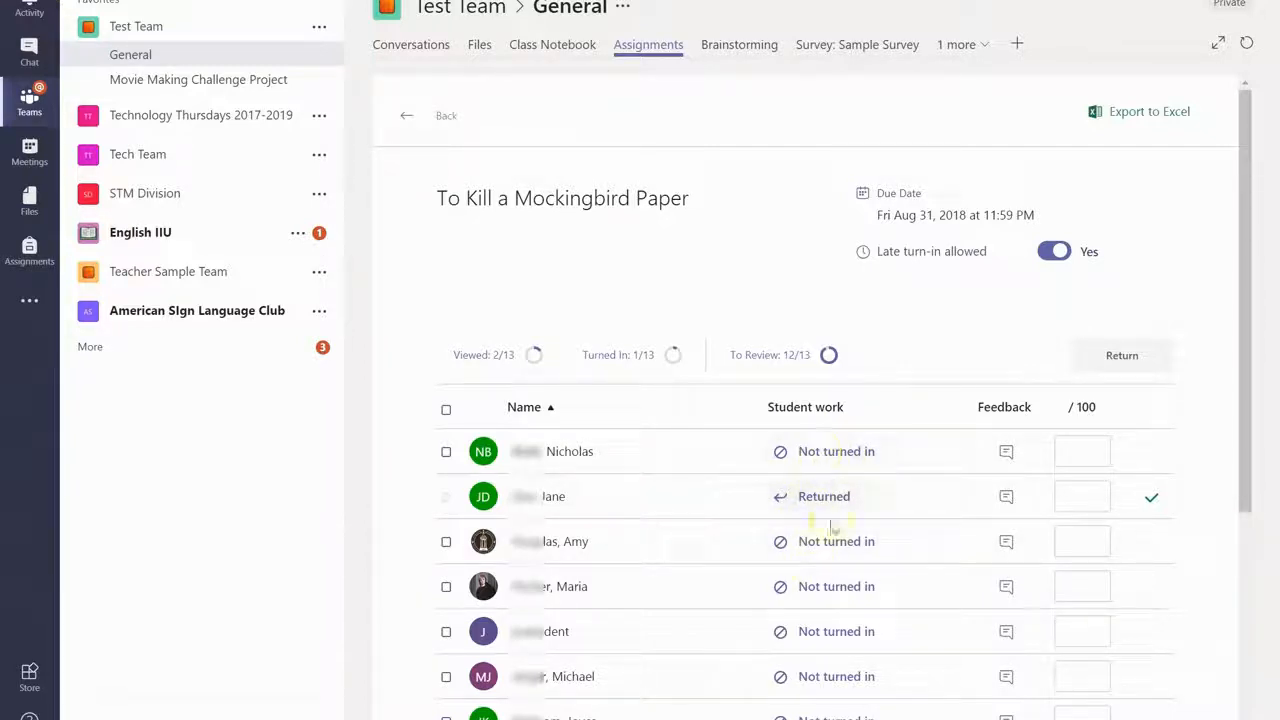
pyautogui.moveTo(880, 498)
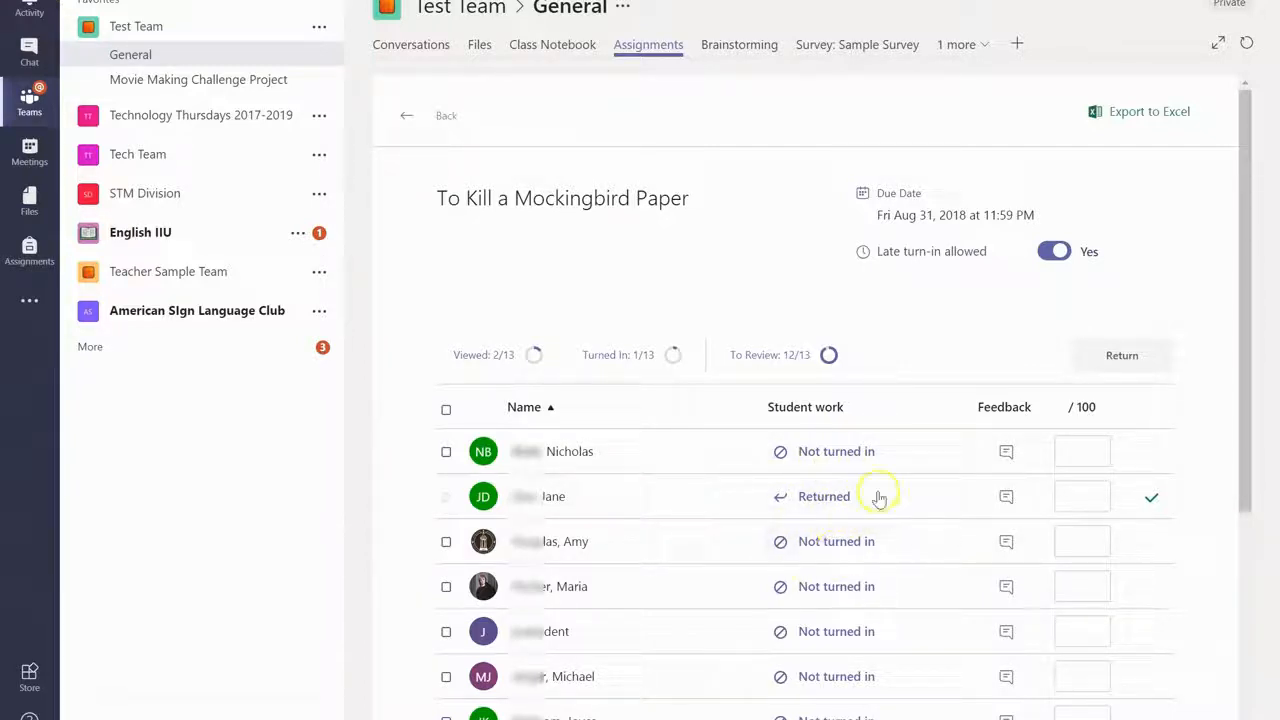
pyautogui.moveTo(922, 306)
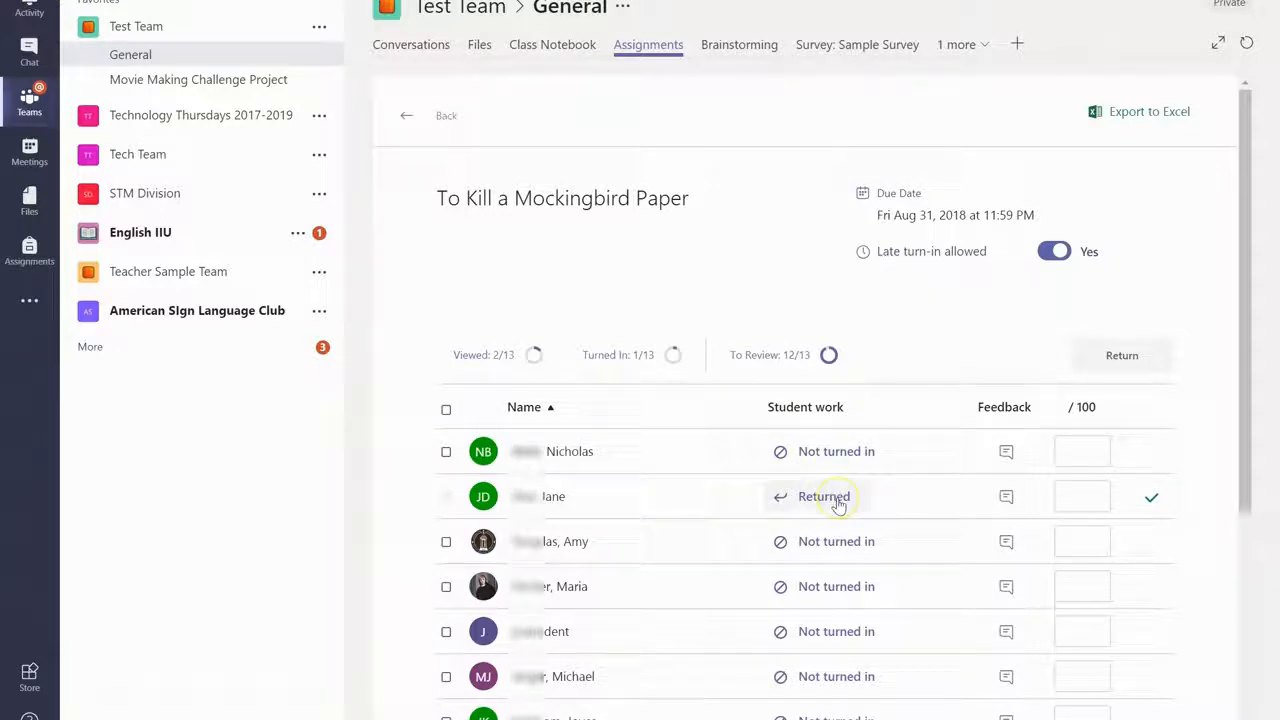
pyautogui.moveTo(1005, 500)
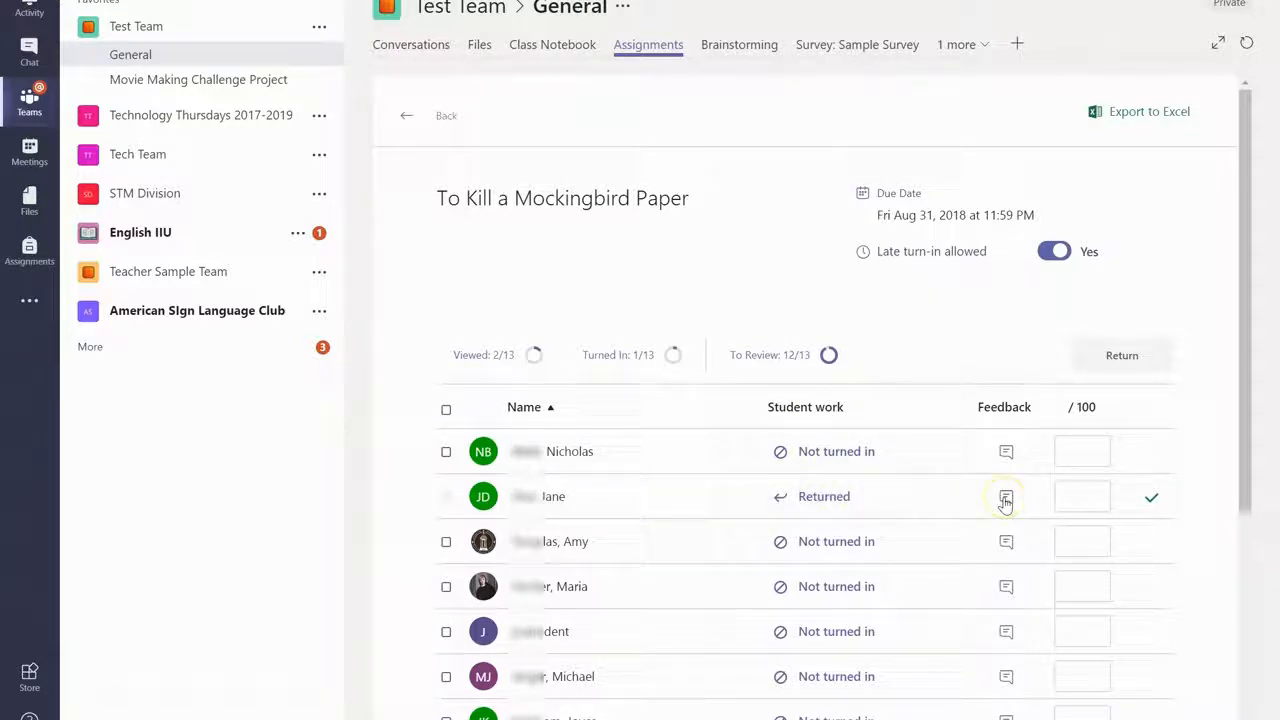
# Expand the feedback box for the student whose paper is marked Returned
pyautogui.click(1006, 497)
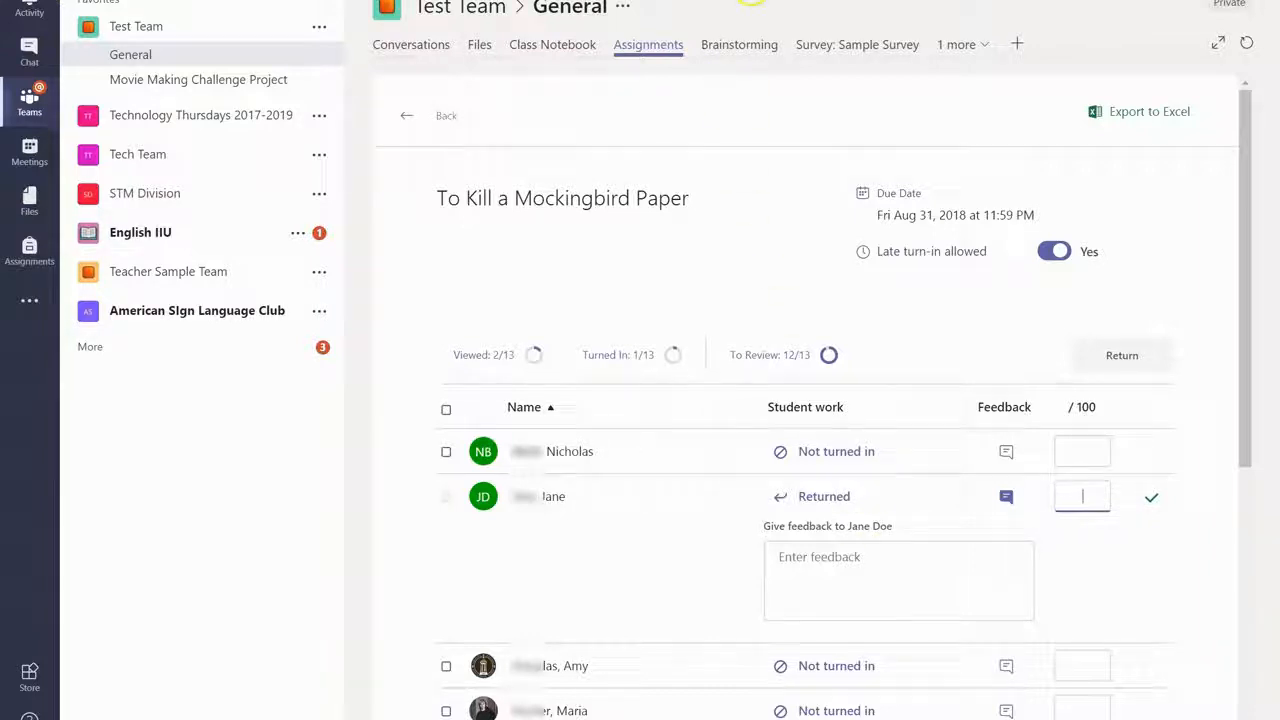
pyautogui.moveTo(553, 44)
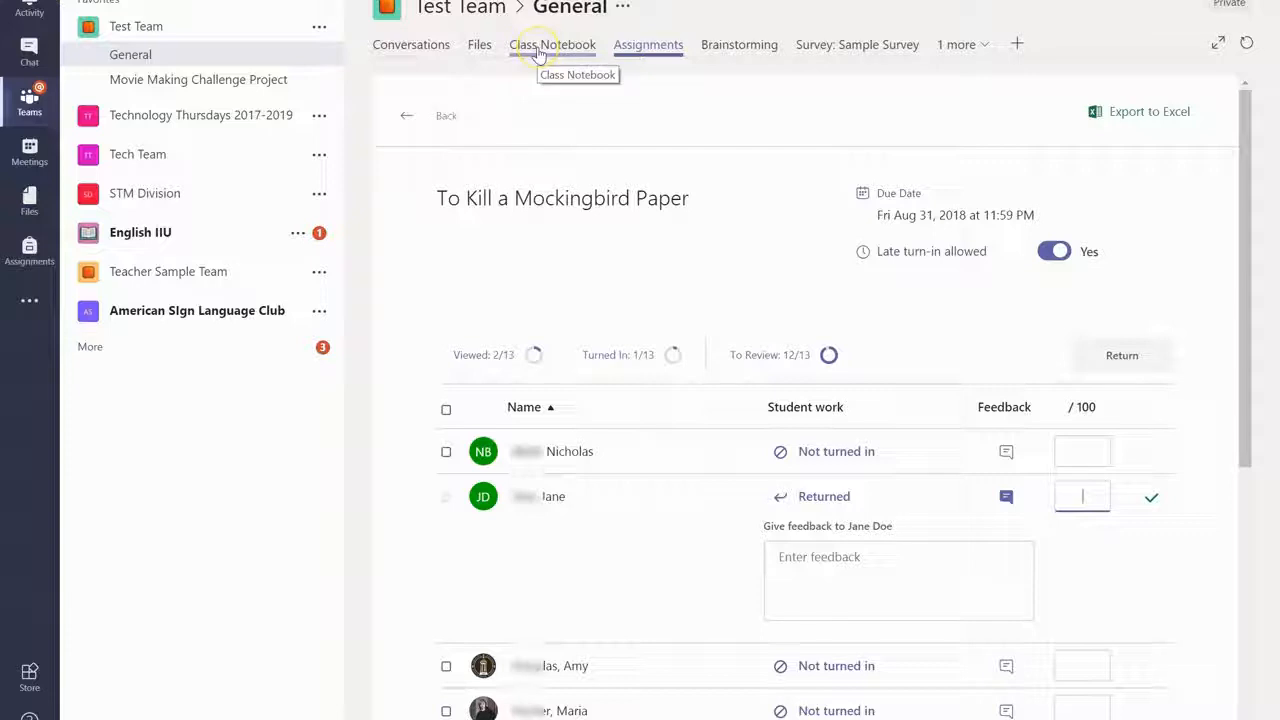
# Switch the General channel to its Class Notebook view
pyautogui.click(552, 44)
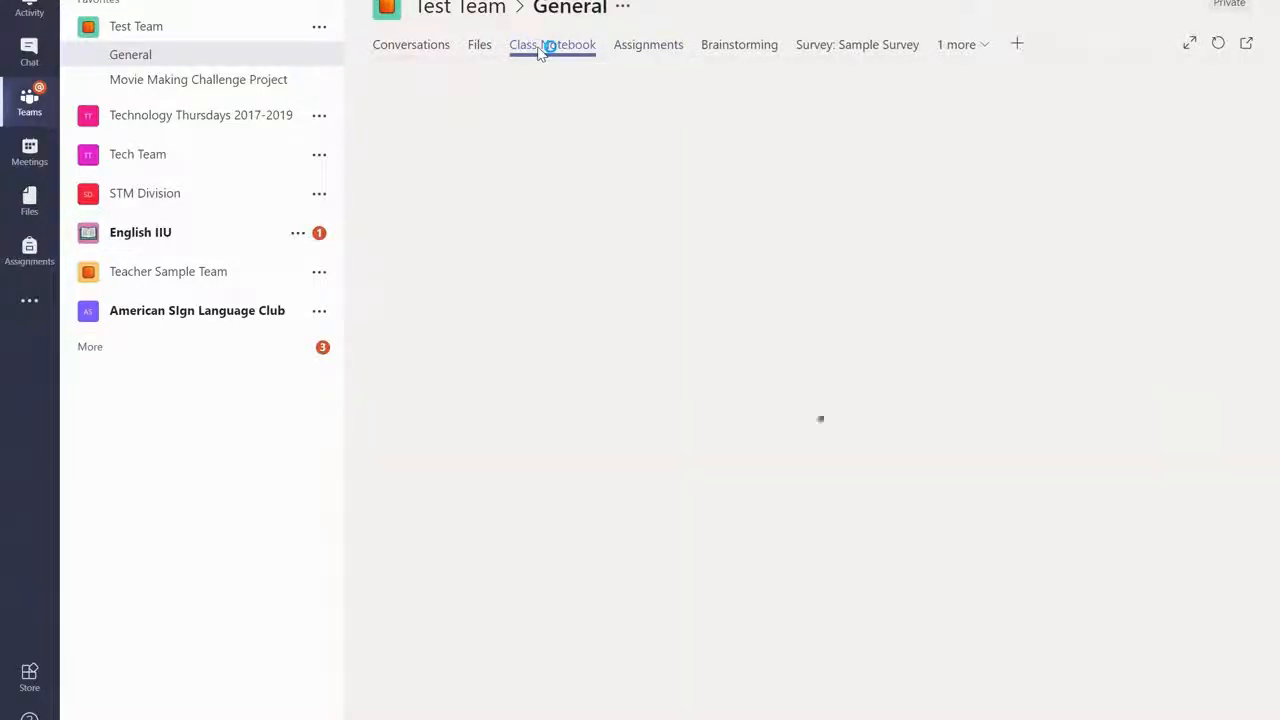
pyautogui.click(552, 44)
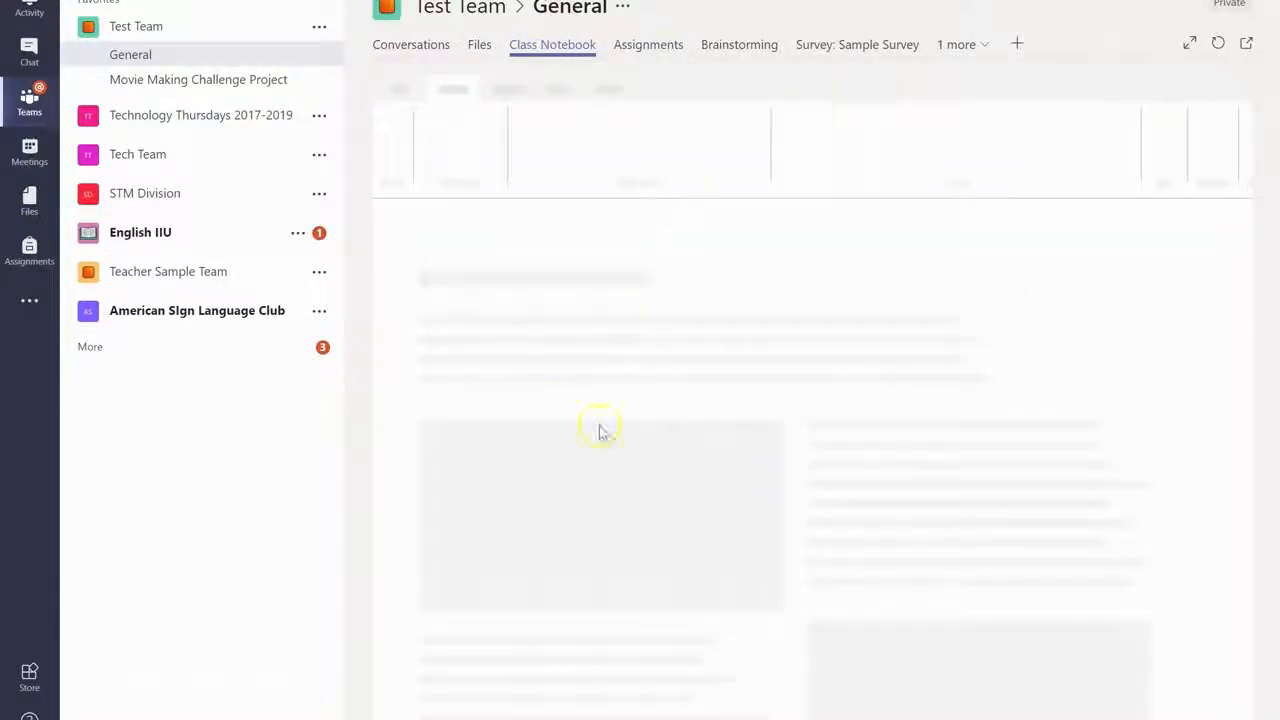